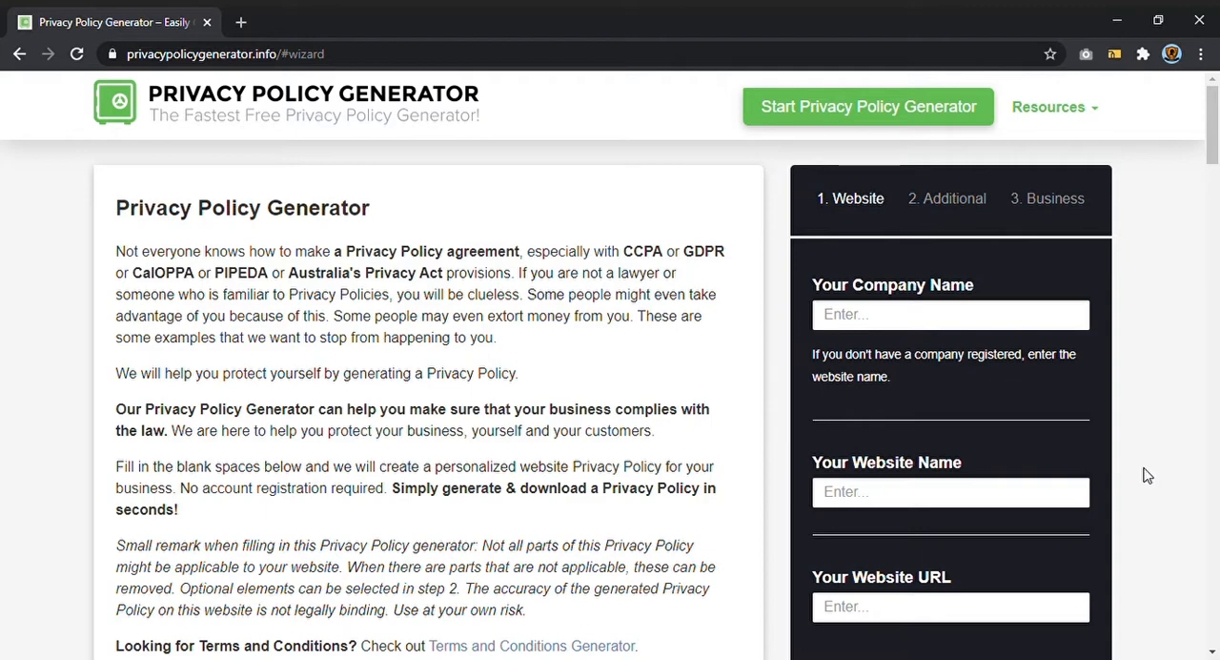
pyautogui.moveTo(1051, 420)
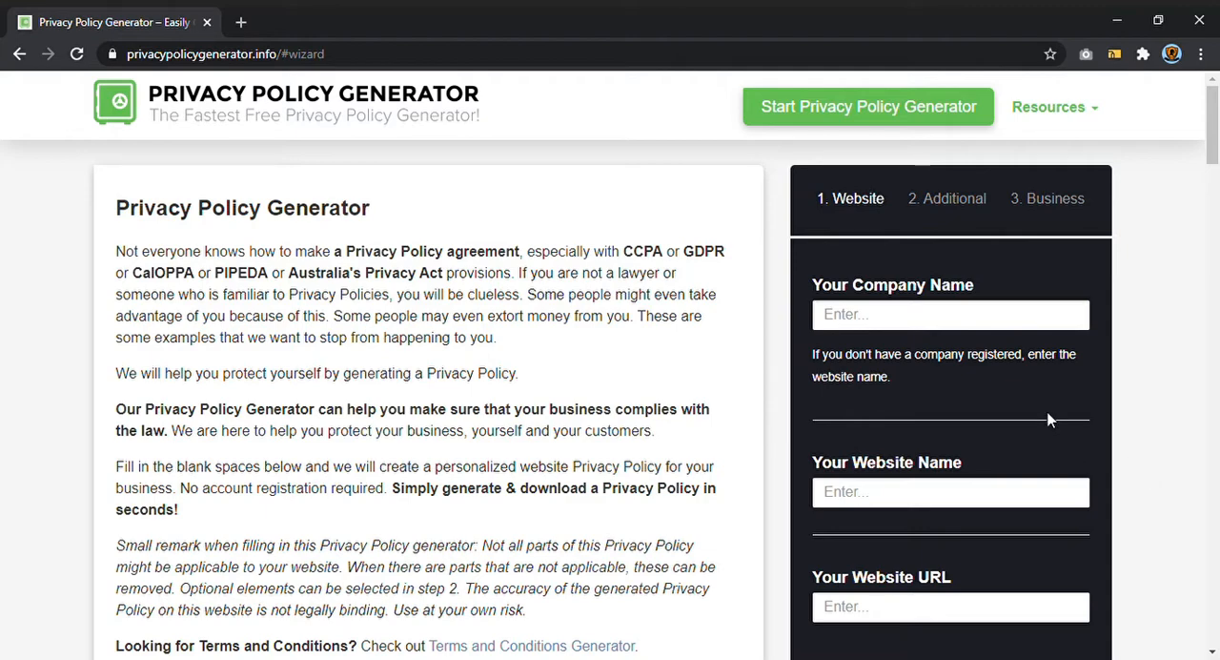
pyautogui.click(950, 315)
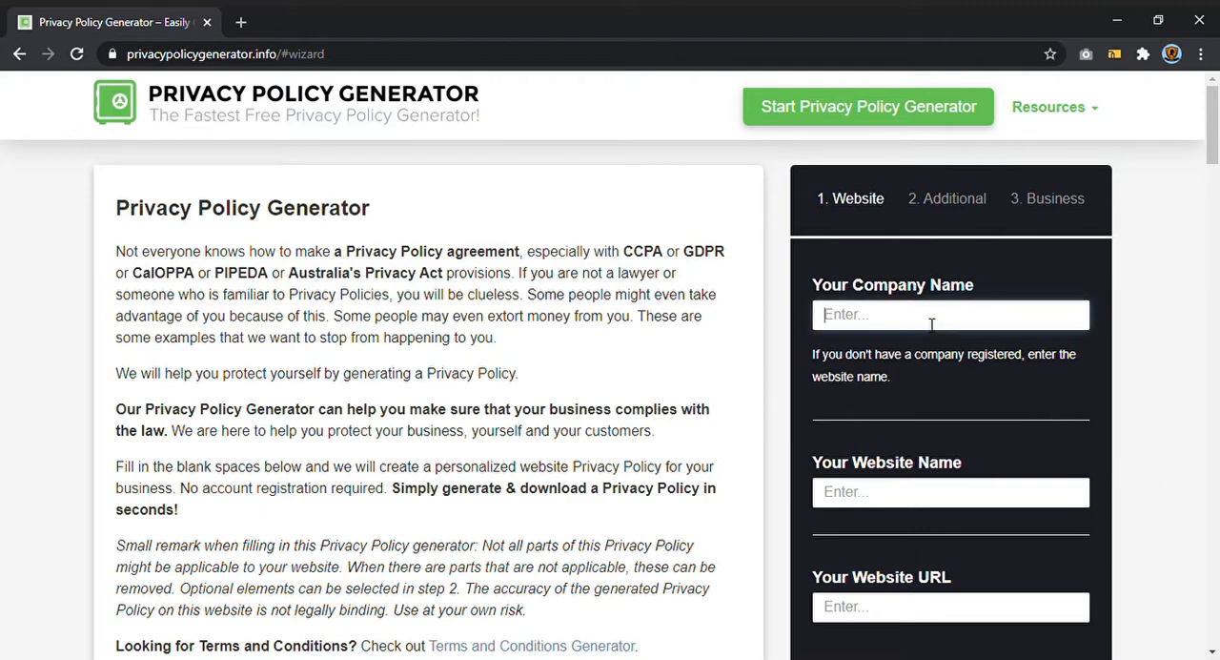
pyautogui.write('Im')
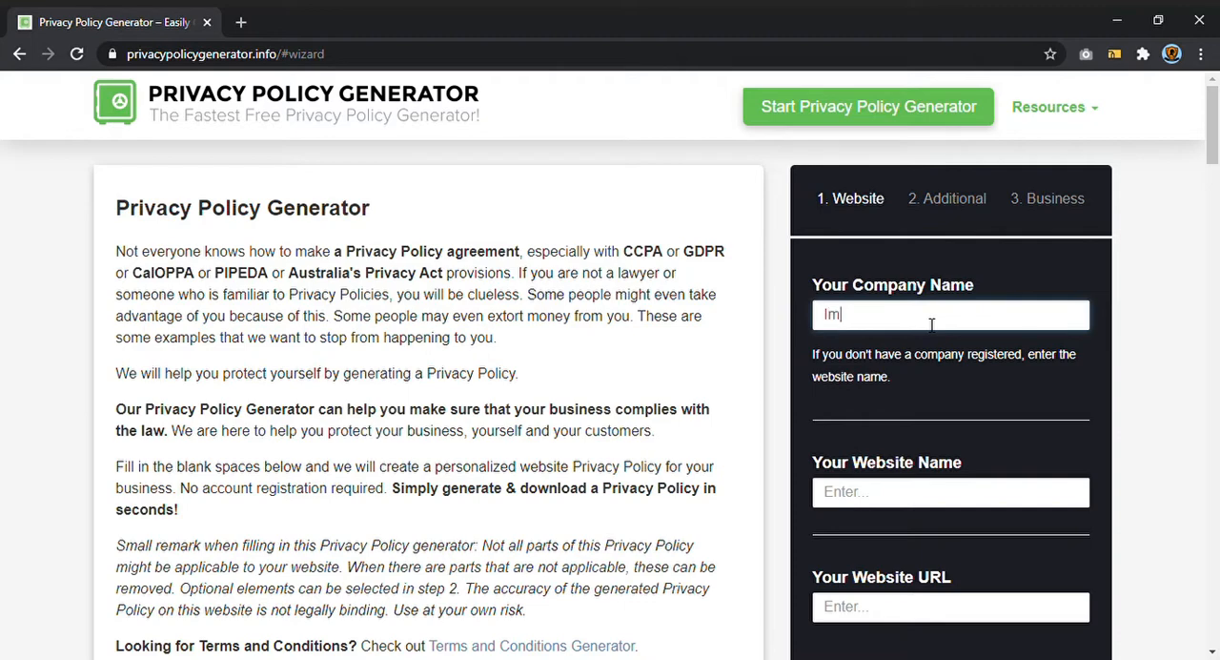
pyautogui.write('lestar')
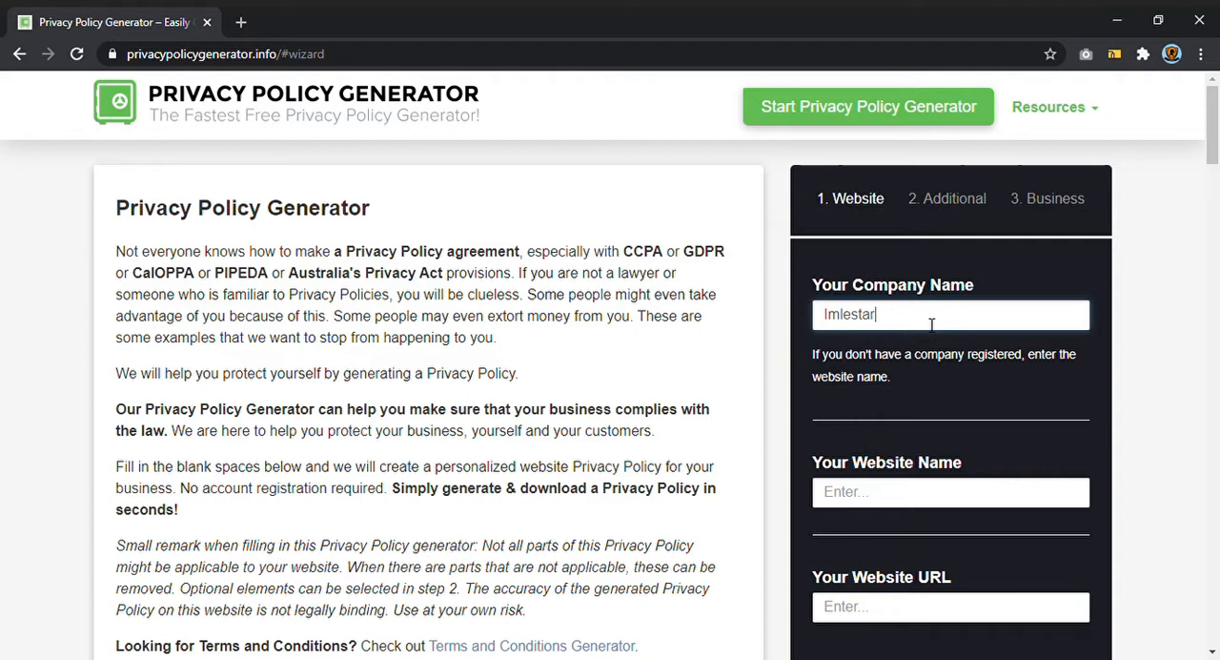
pyautogui.moveTo(1015, 343)
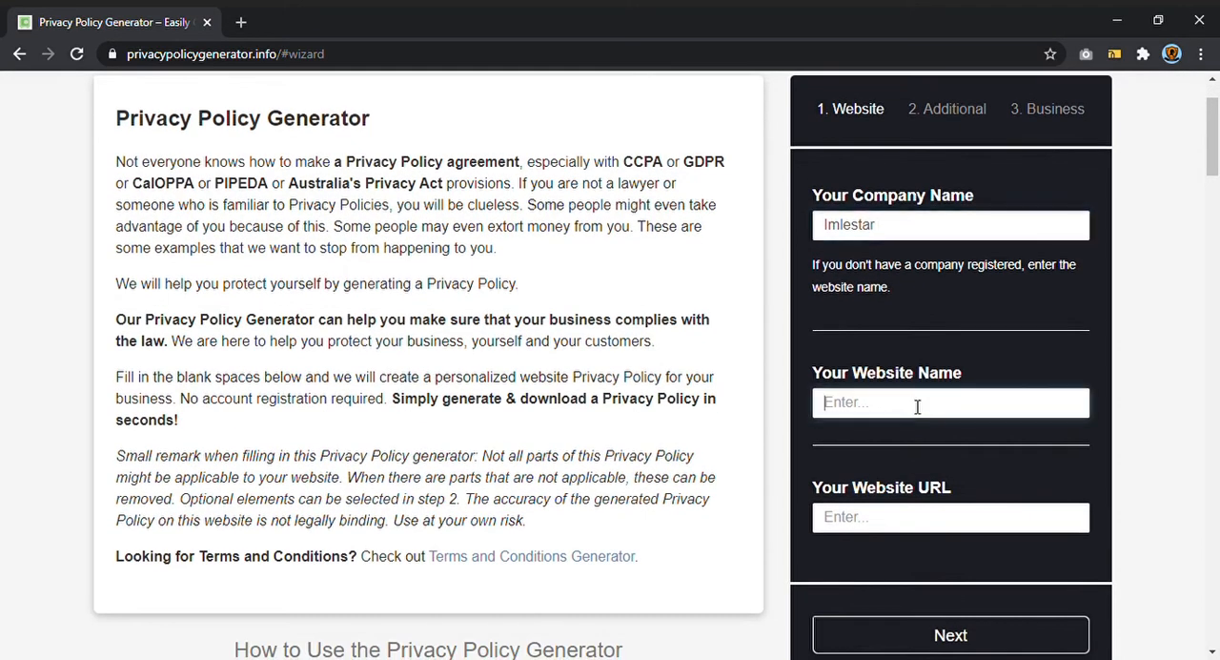
pyautogui.write('https://imlestar.com/')
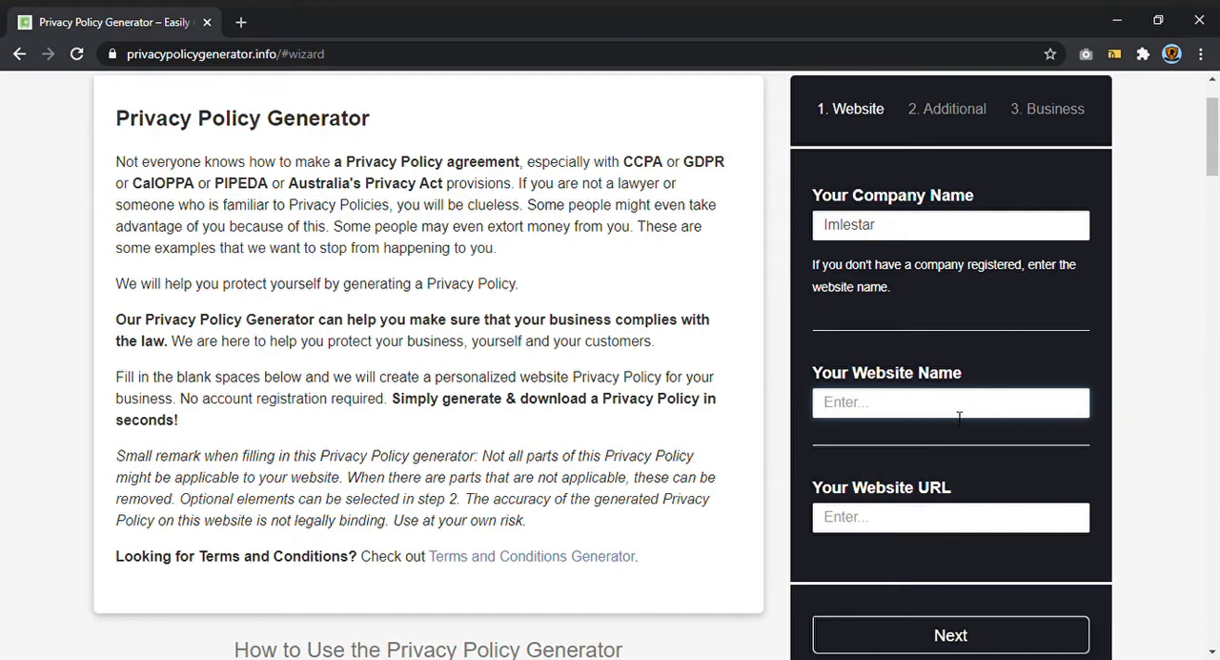
pyautogui.write('Imlestar')
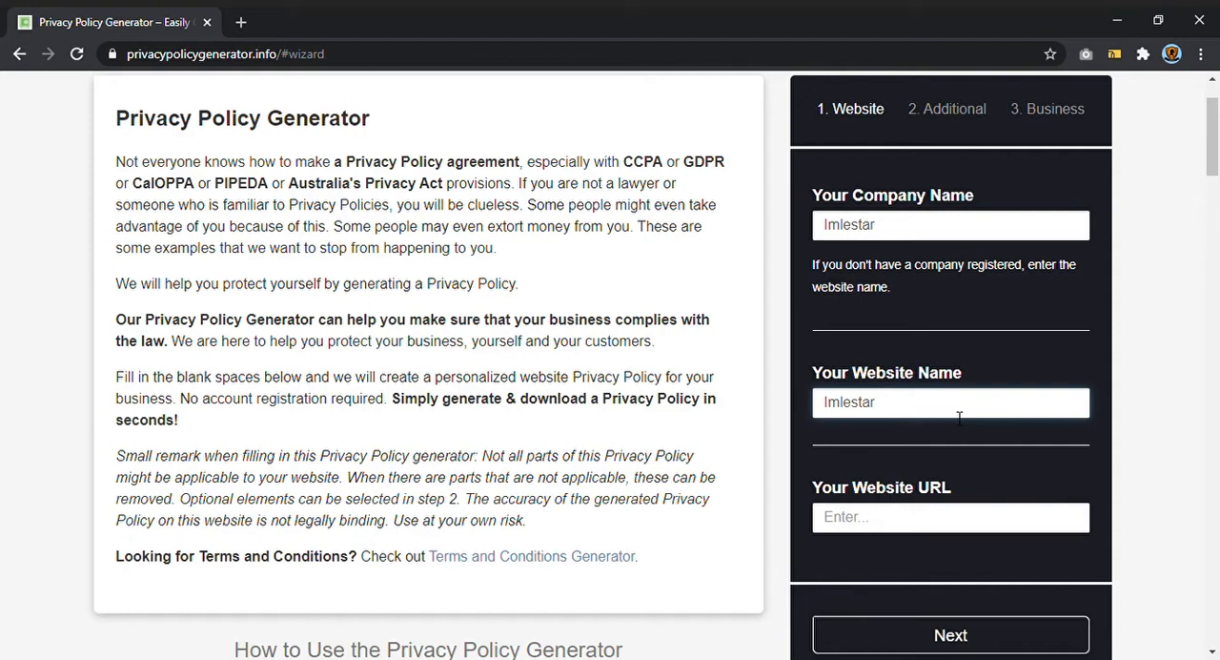
pyautogui.scroll(-3)
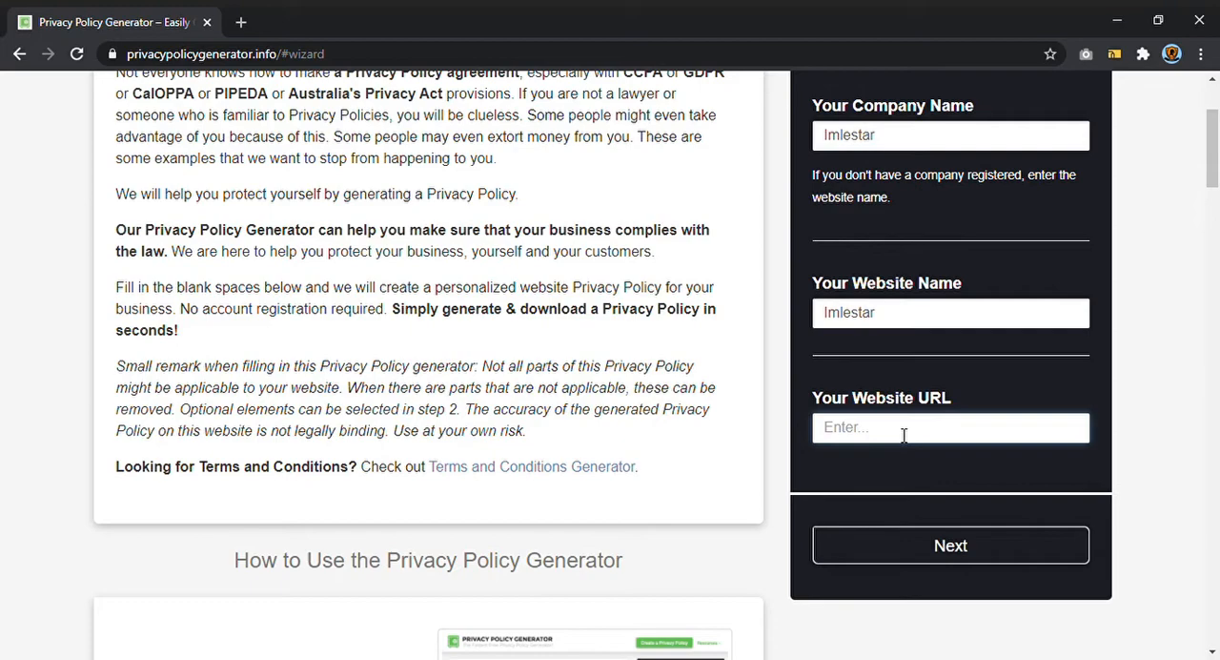
pyautogui.write('https://imlestar.com/')
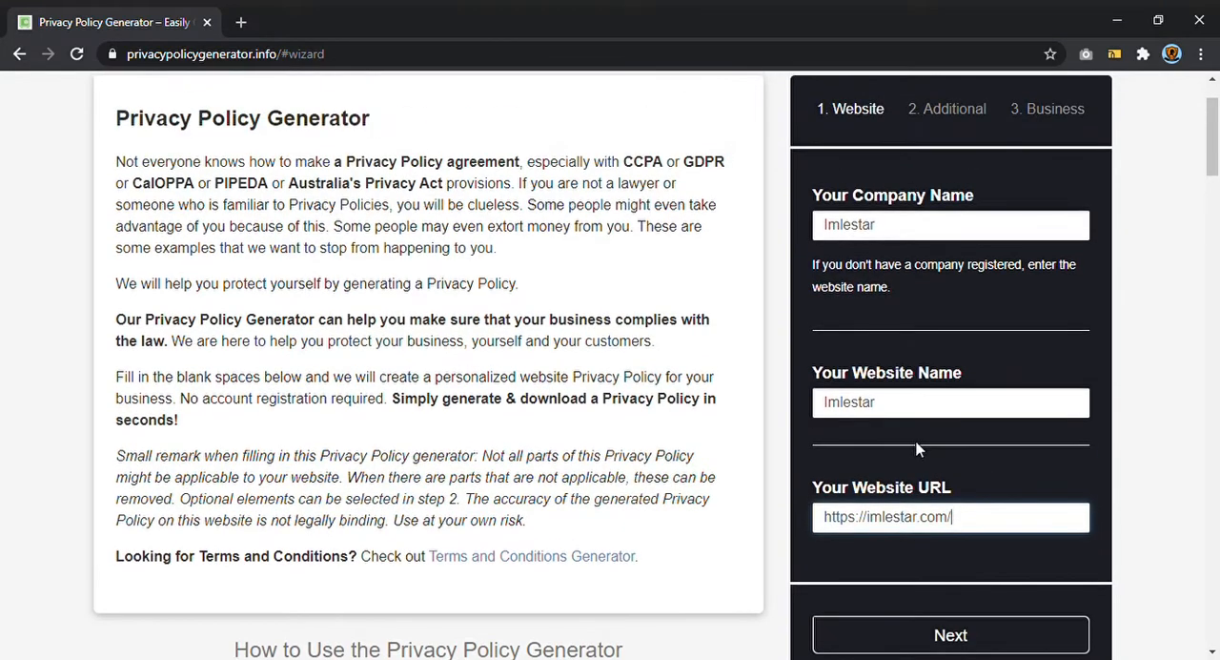
pyautogui.moveTo(914, 225)
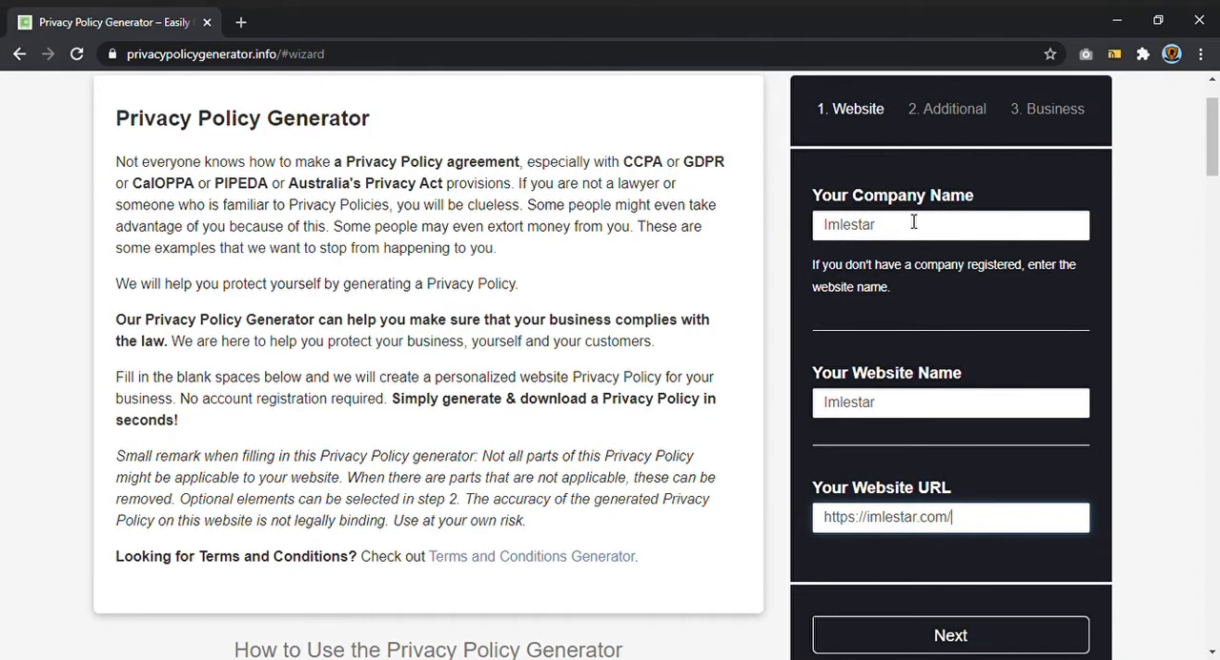
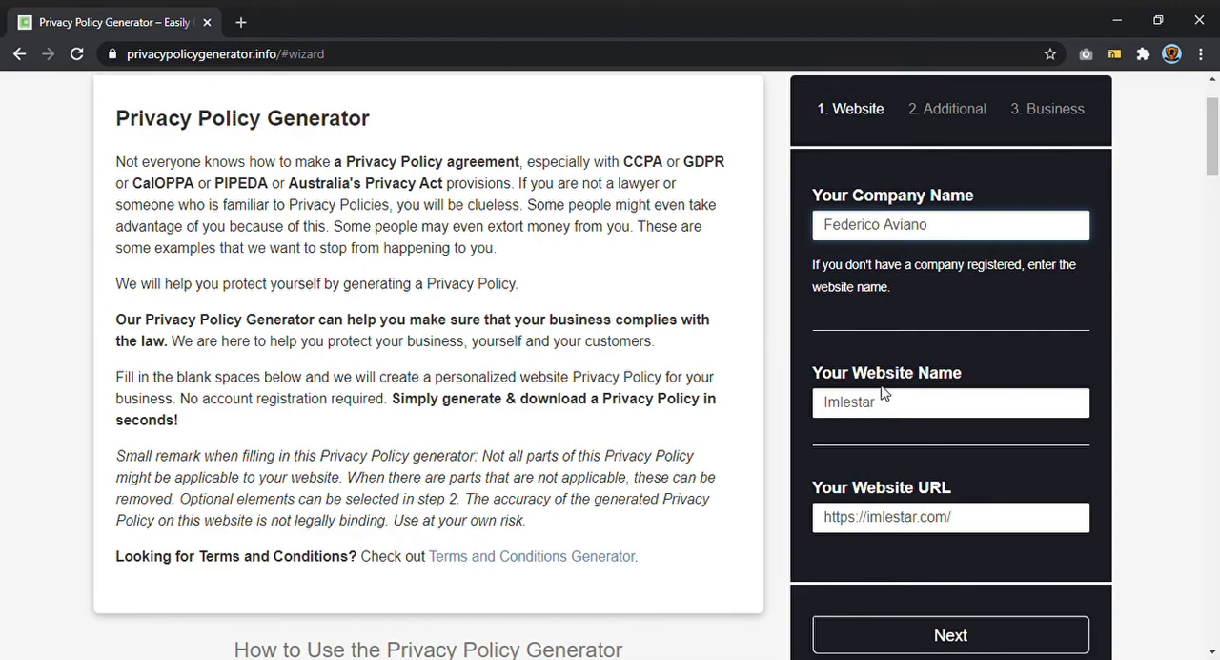
pyautogui.moveTo(584, 334)
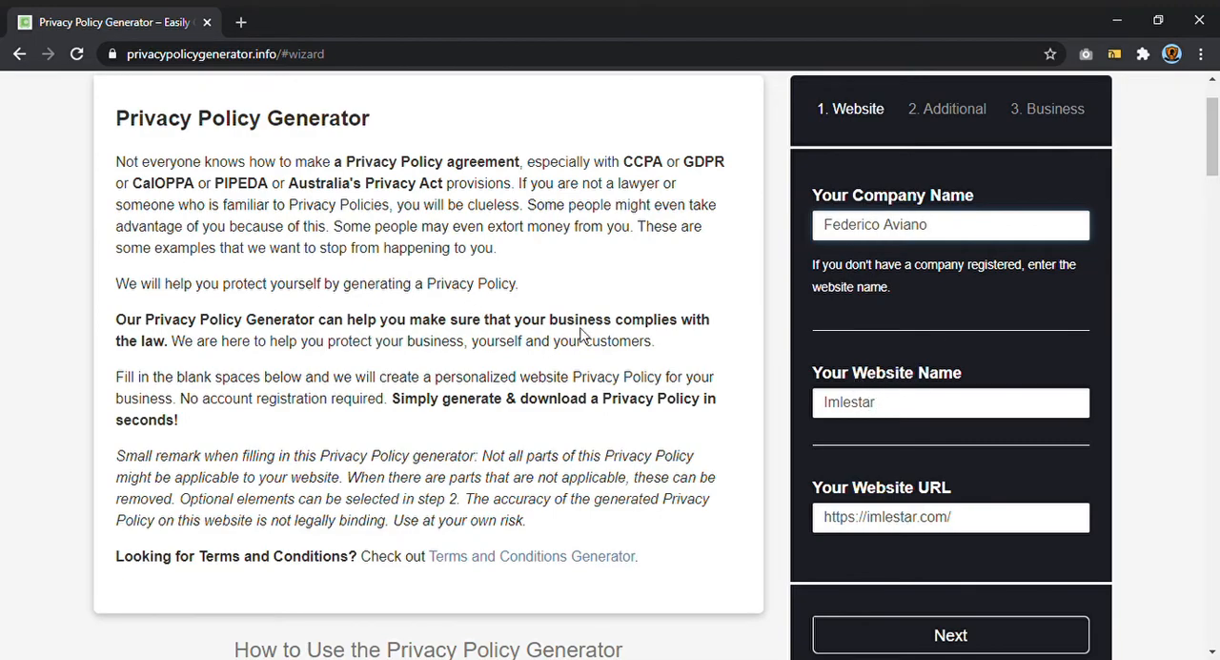
pyautogui.scroll(-3)
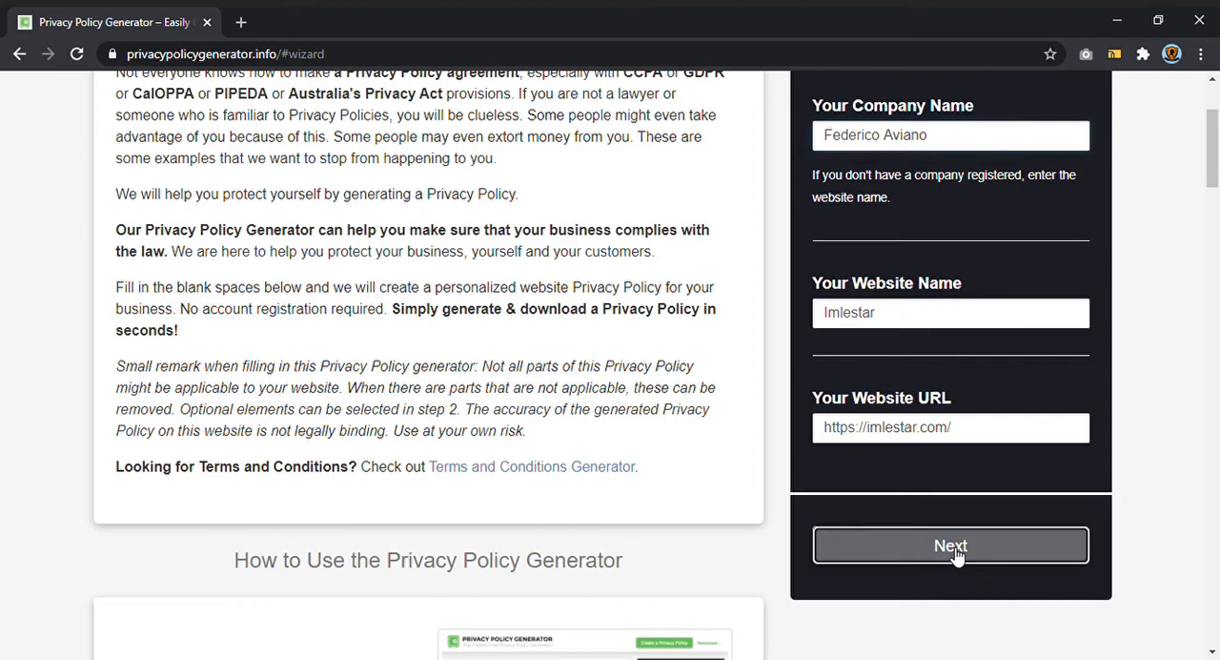
# Step: Answer Yes to cookies, No to Google AdSense and No to third-party advertising
pyautogui.click(949, 545)
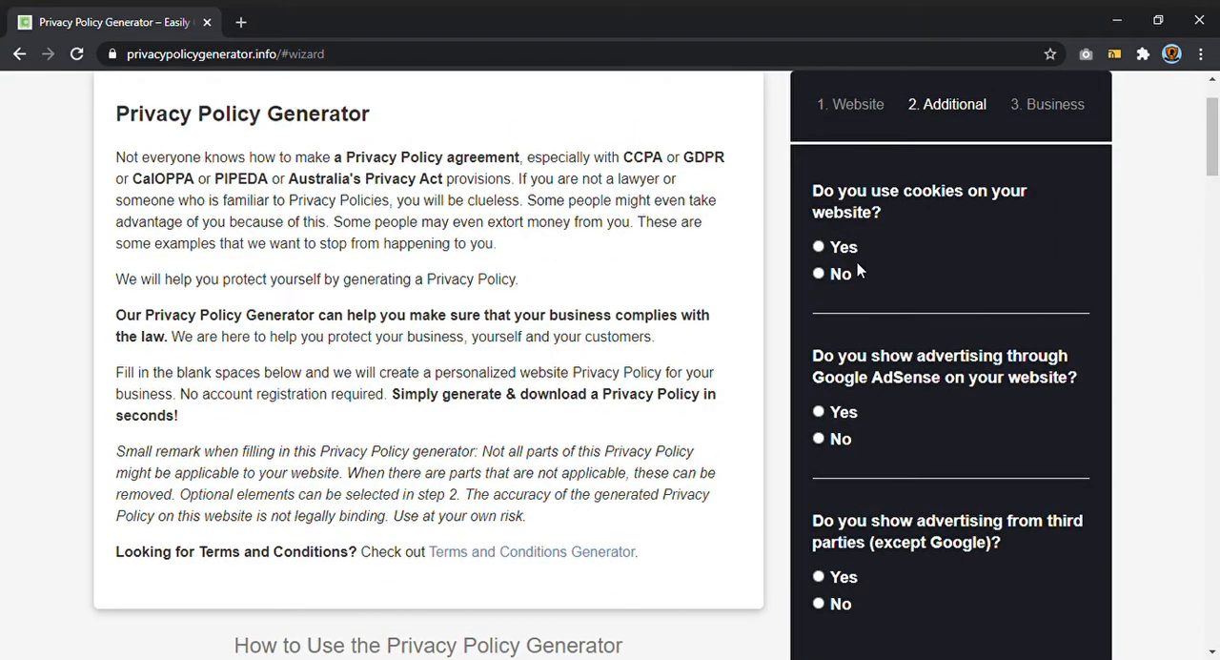
pyautogui.click(818, 248)
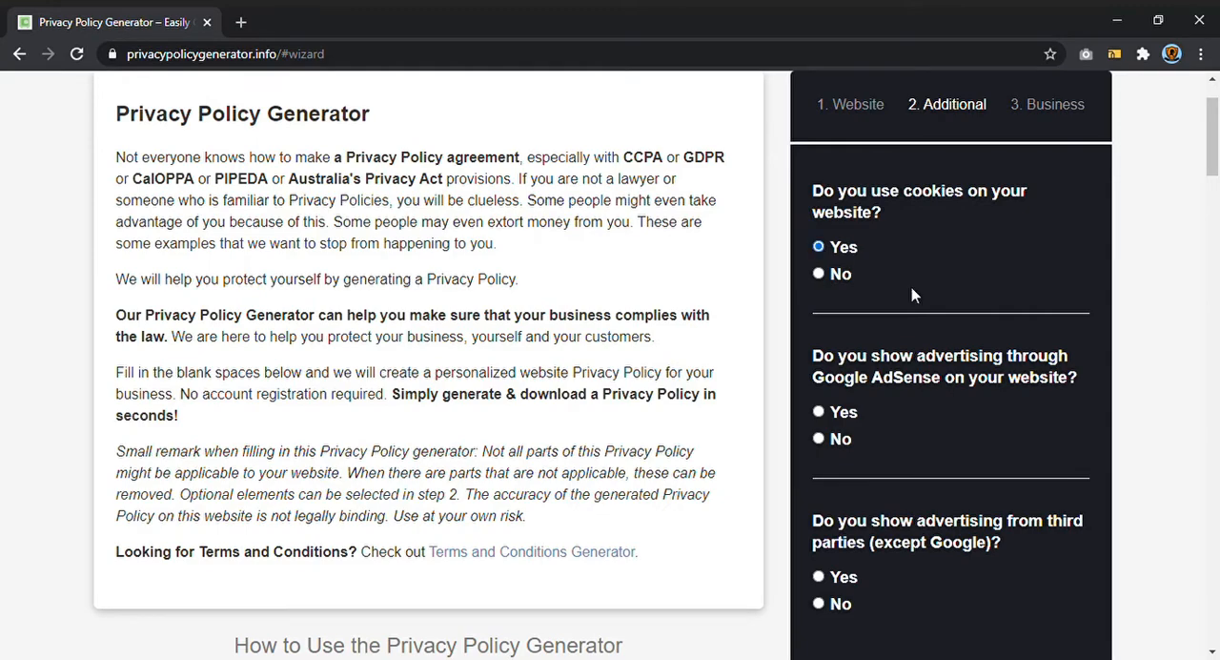
pyautogui.scroll(-3)
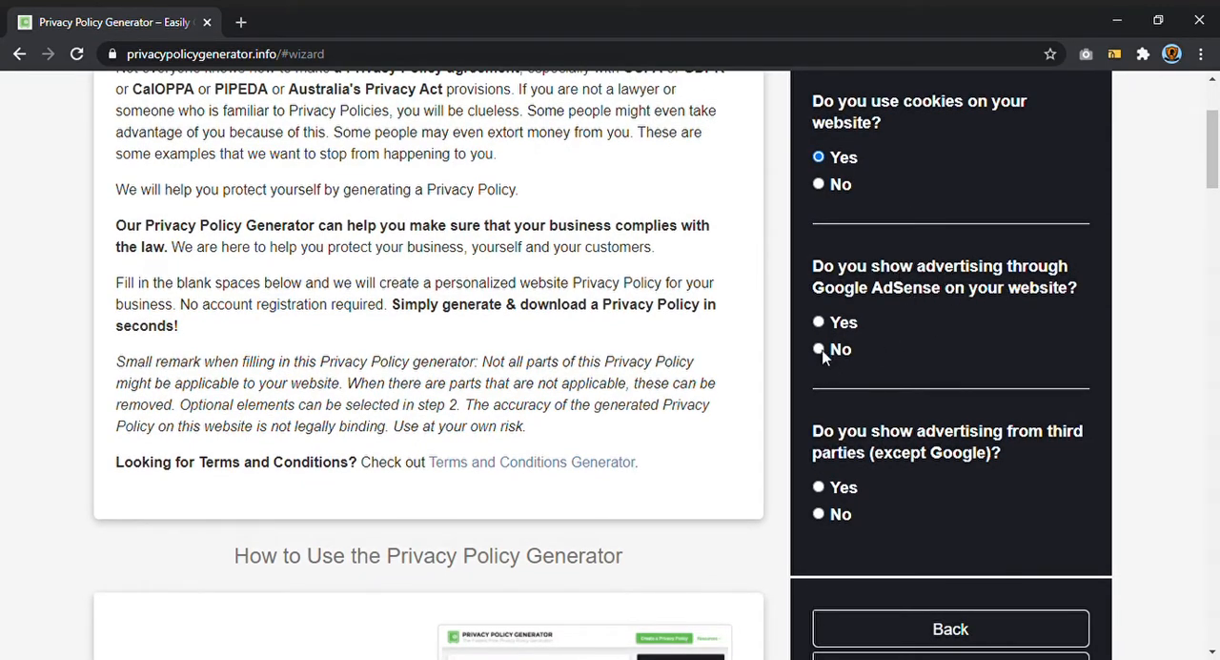
pyautogui.click(818, 349)
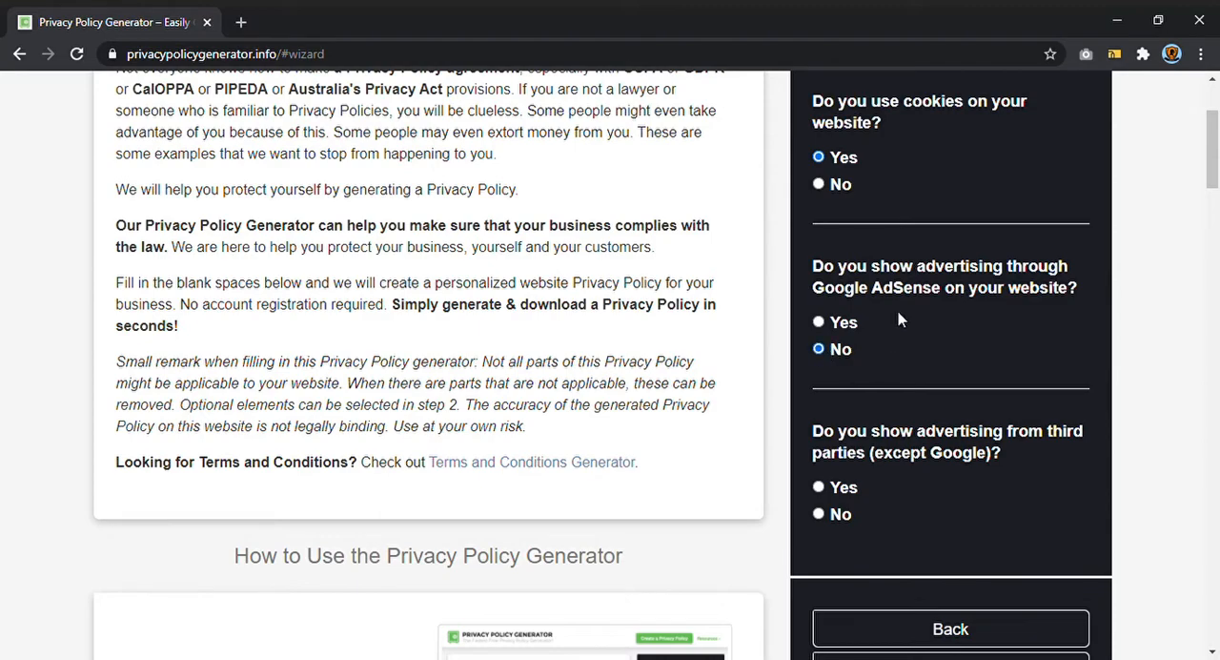
pyautogui.scroll(-3)
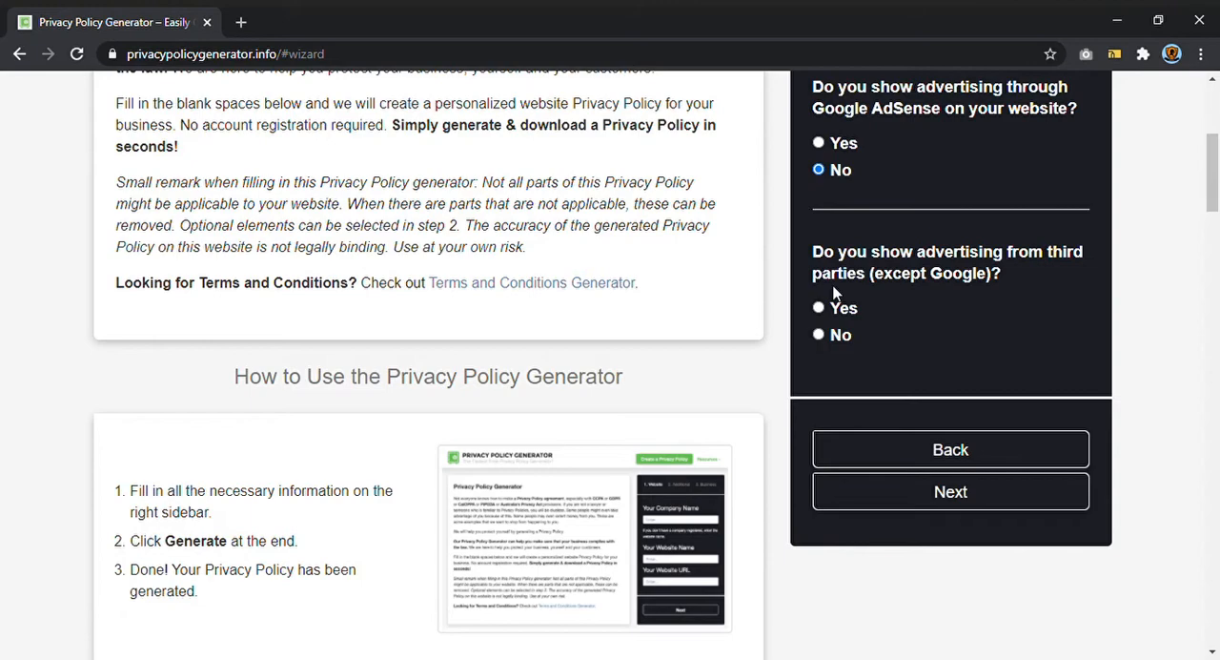
pyautogui.click(818, 333)
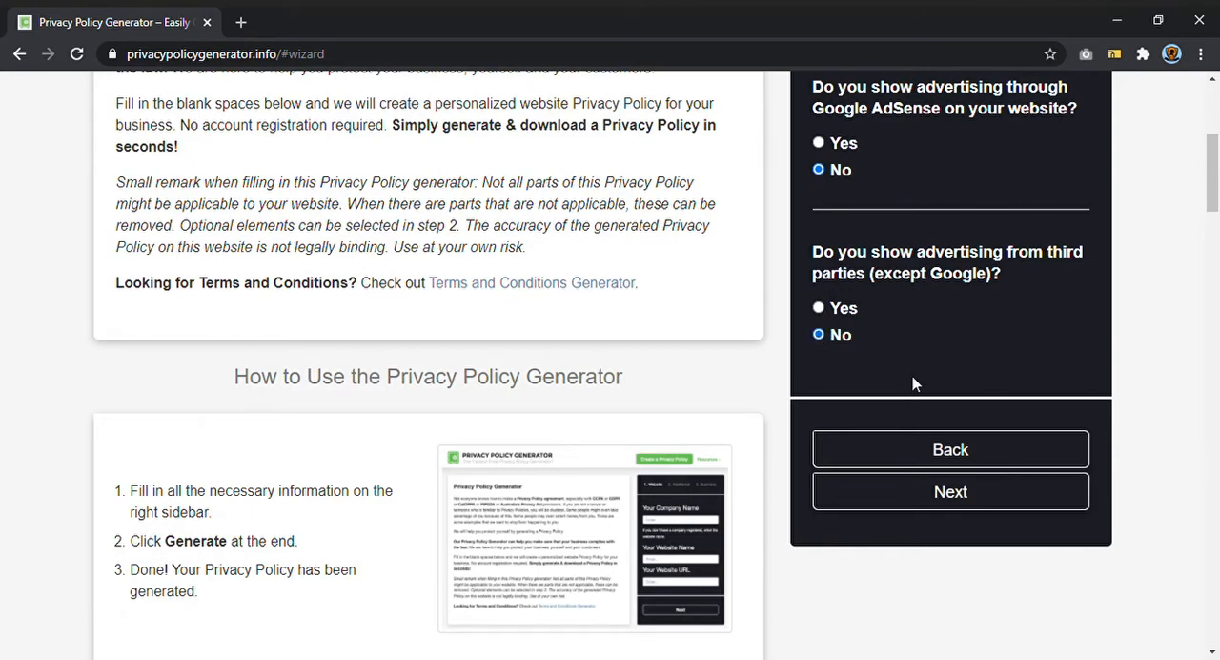
pyautogui.click(949, 492)
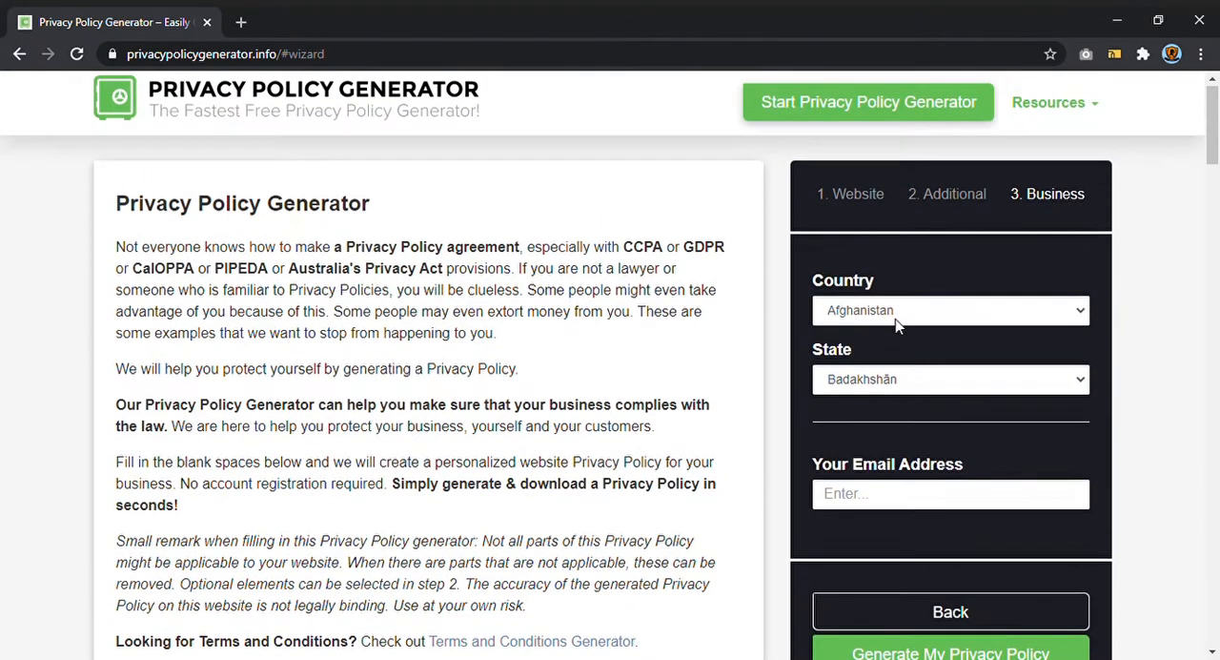
pyautogui.click(949, 309)
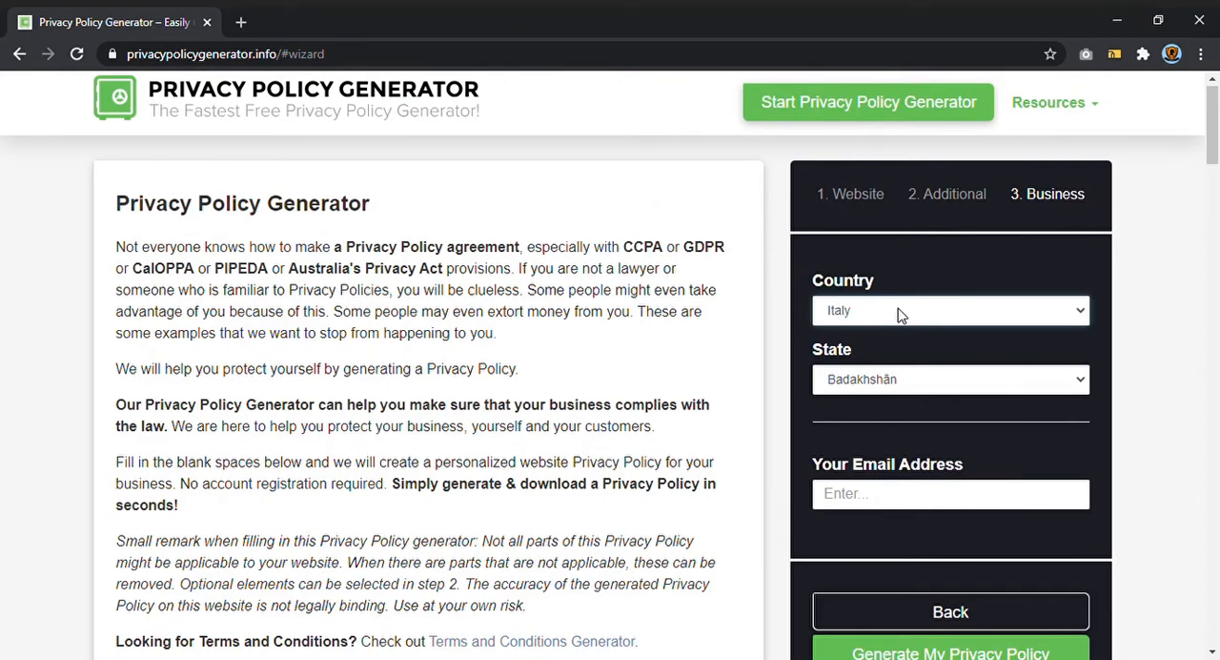
pyautogui.click(949, 379)
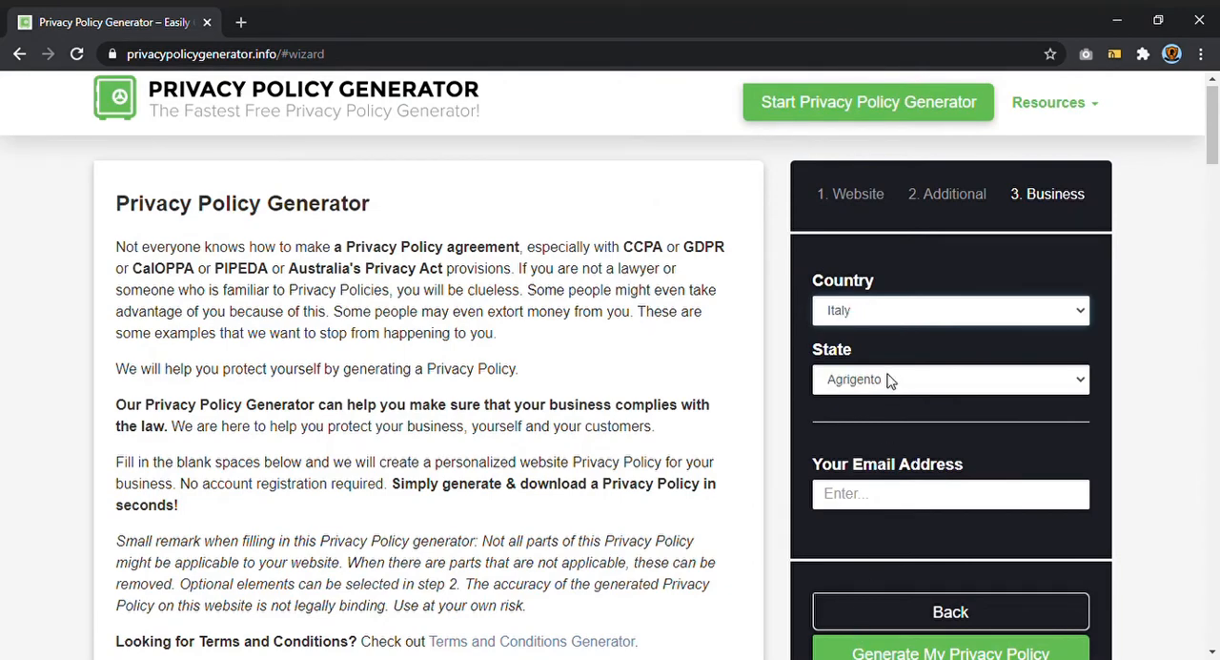
pyautogui.moveTo(873, 246)
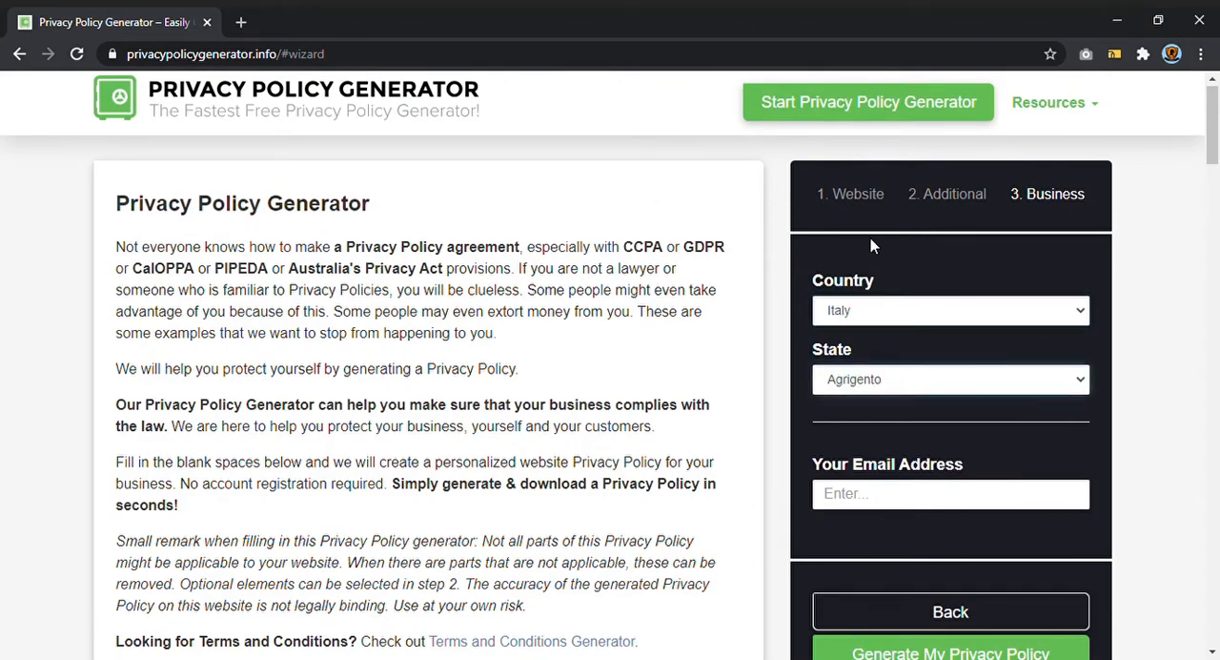
pyautogui.click(950, 379)
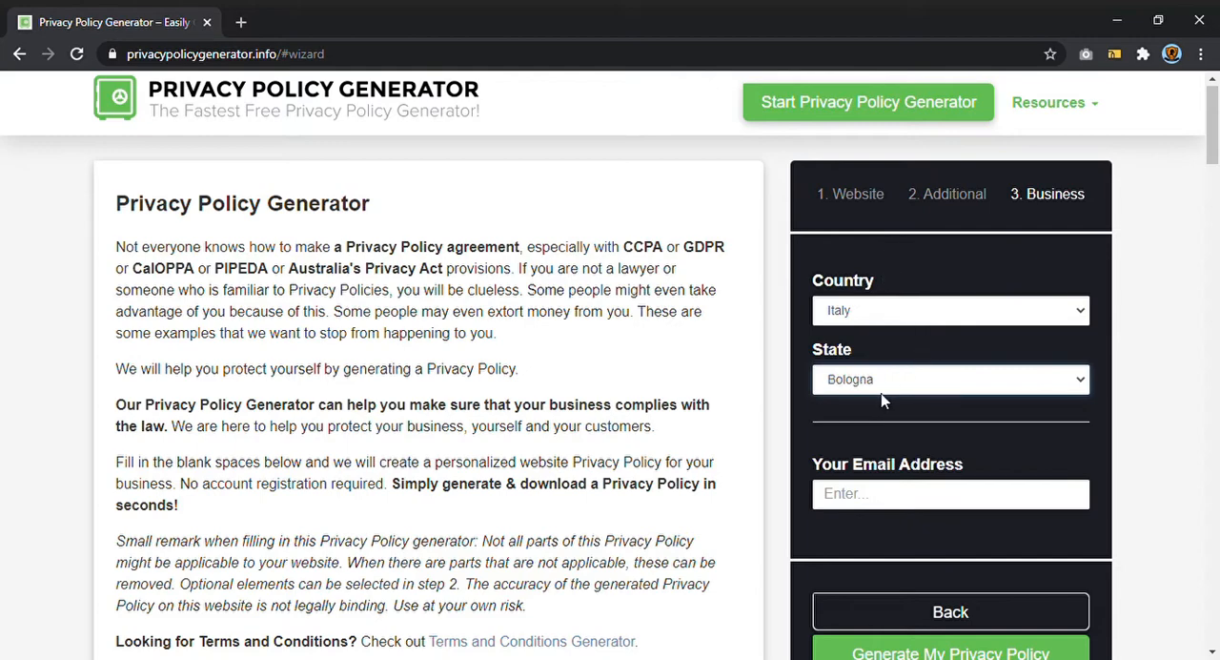
pyautogui.scroll(-3)
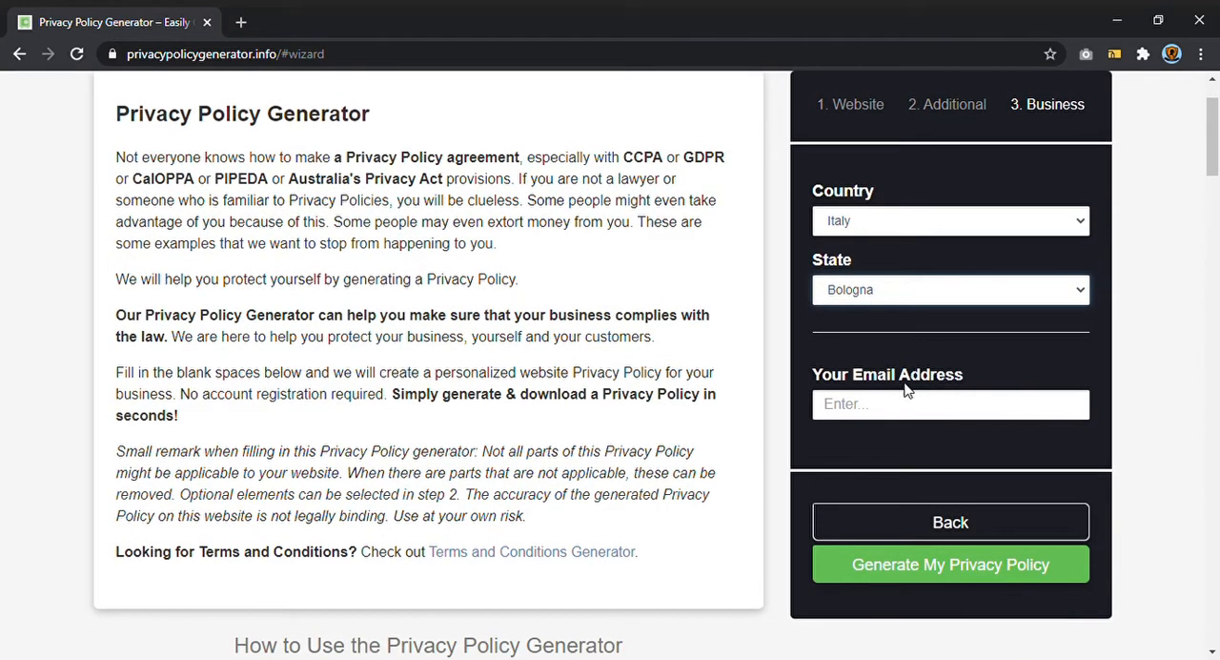
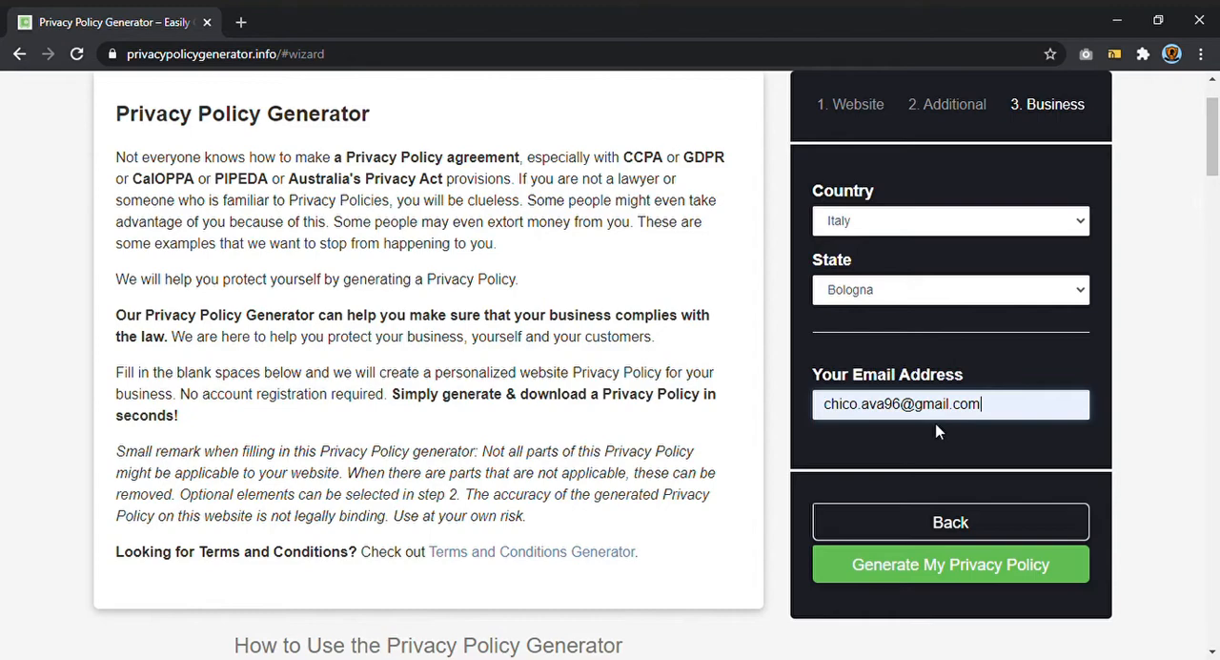
pyautogui.scroll(-3)
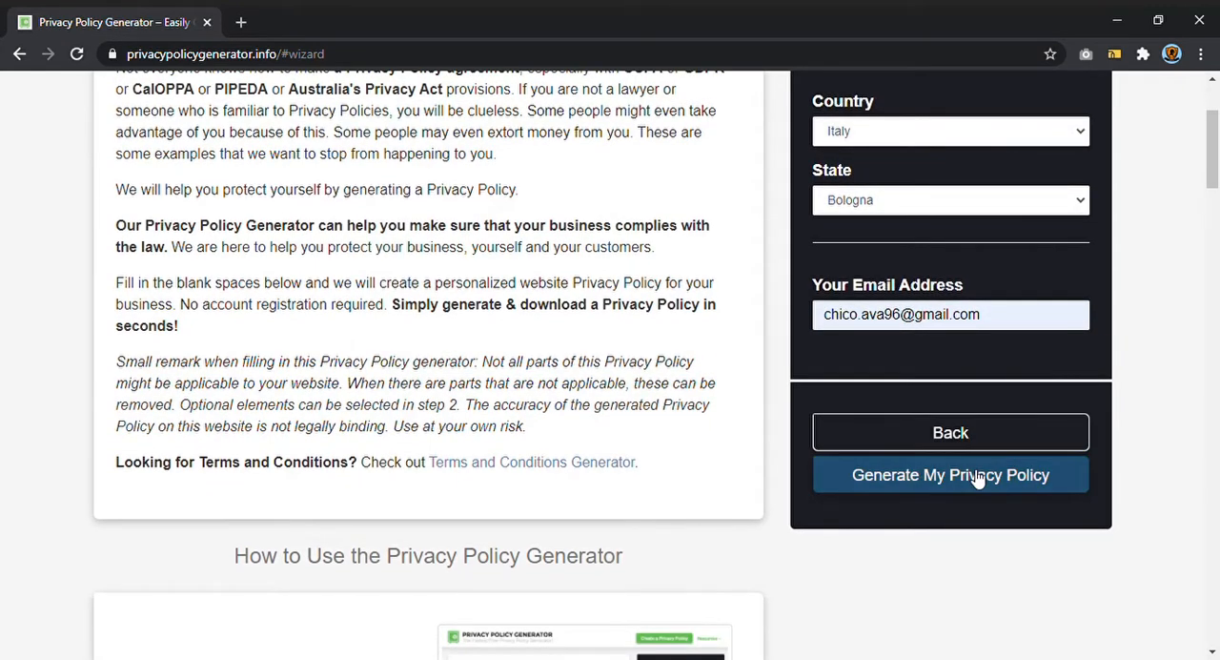
# Step: Generate the policy and copy its hosted link and HTML code to the clipboard
pyautogui.click(949, 475)
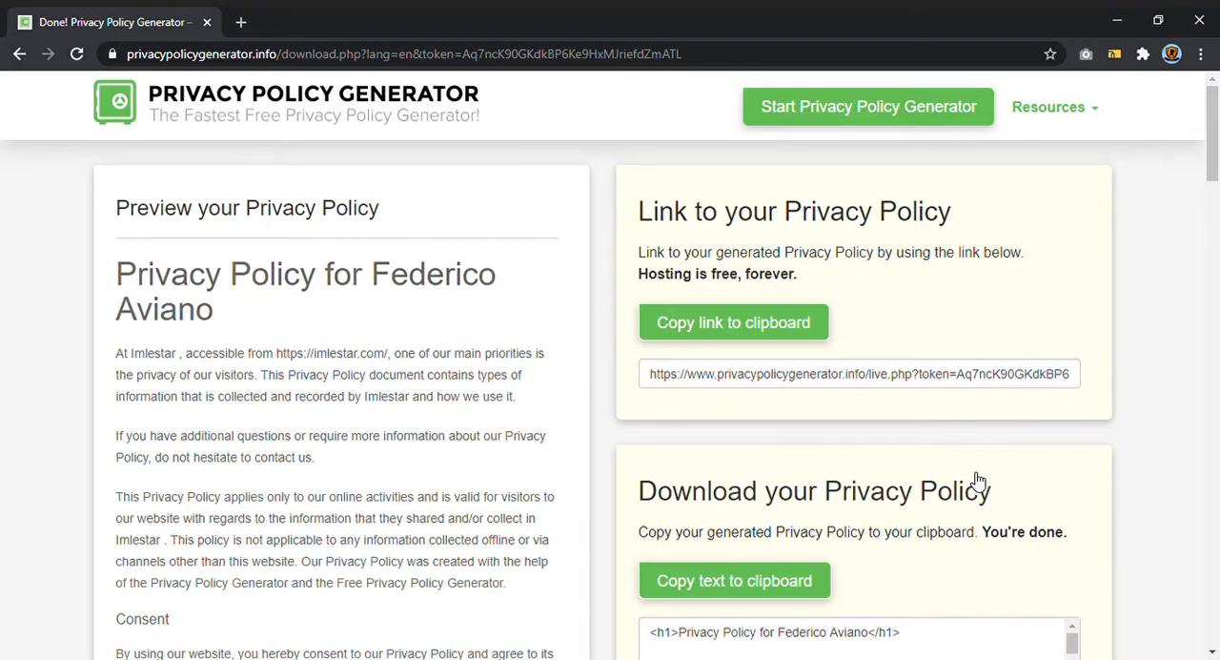
pyautogui.moveTo(332, 318)
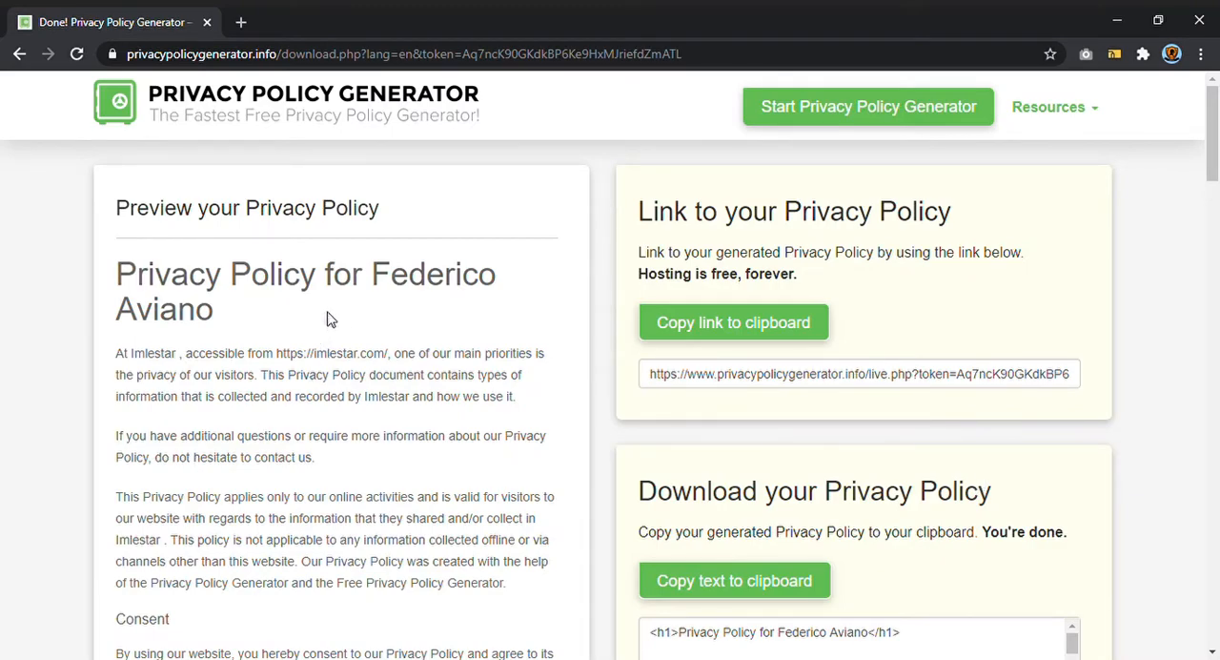
pyautogui.scroll(-3)
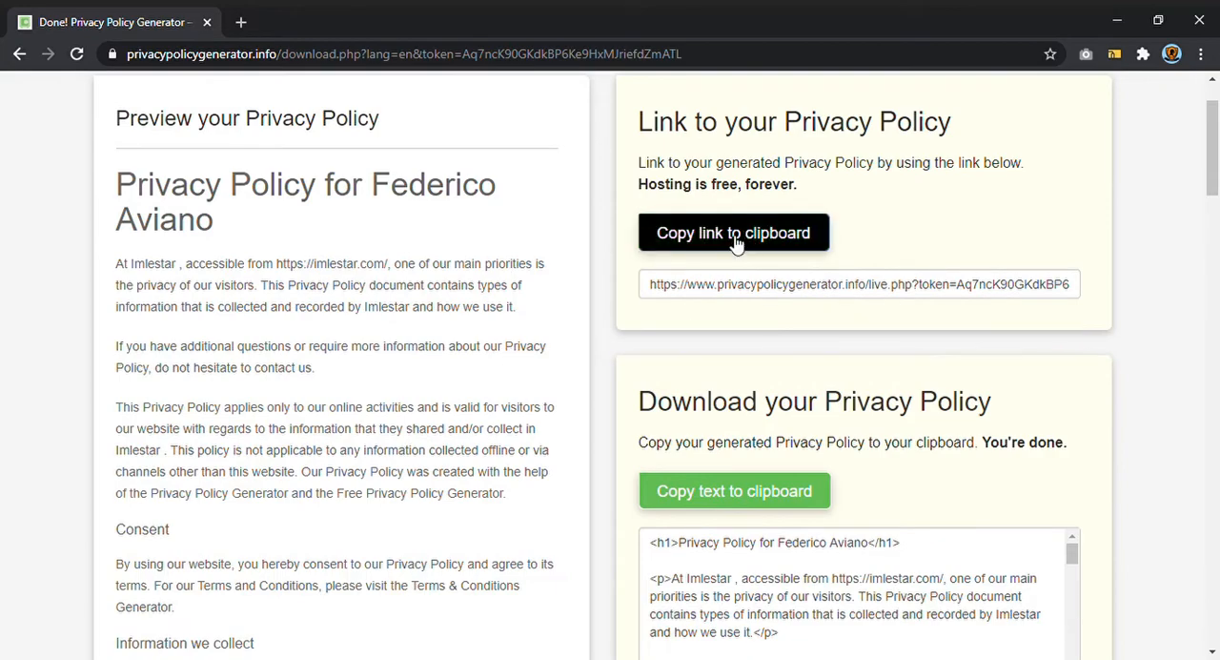
pyautogui.click(735, 231)
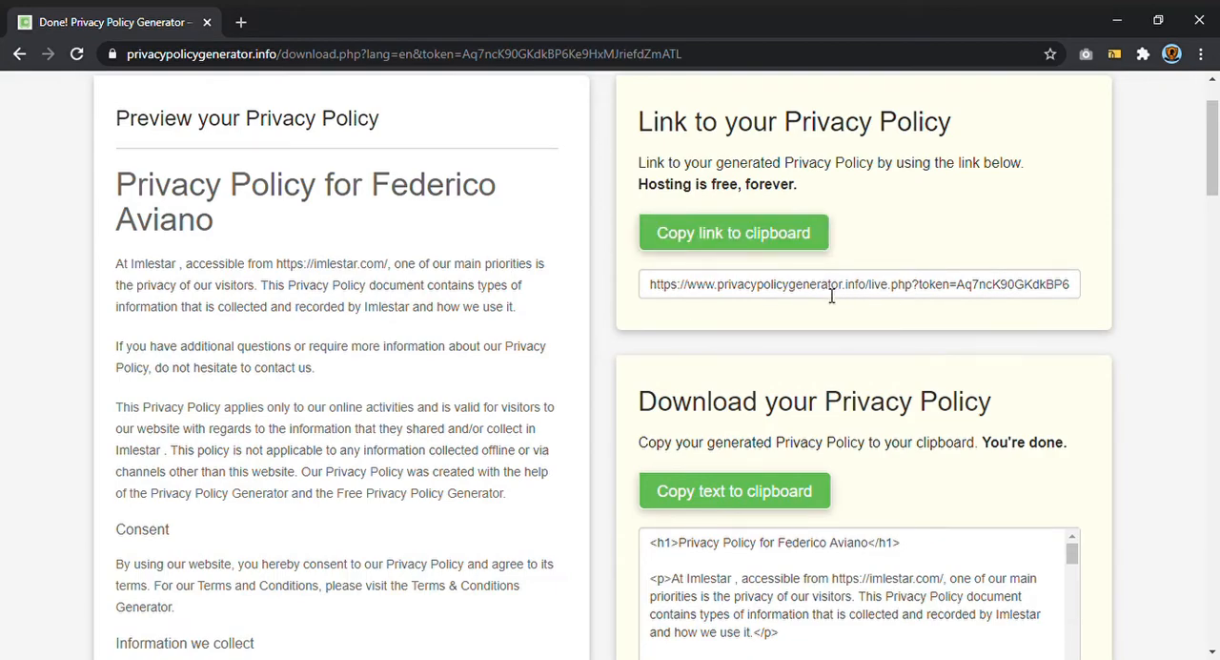
pyautogui.scroll(-3)
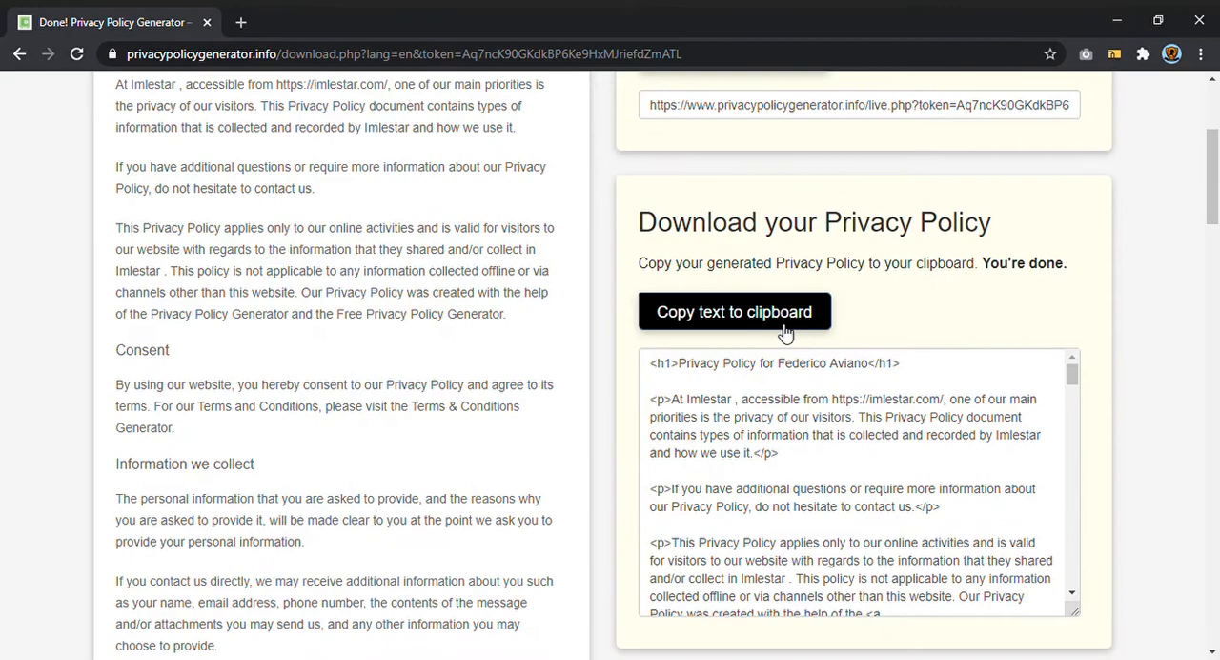
pyautogui.click(736, 313)
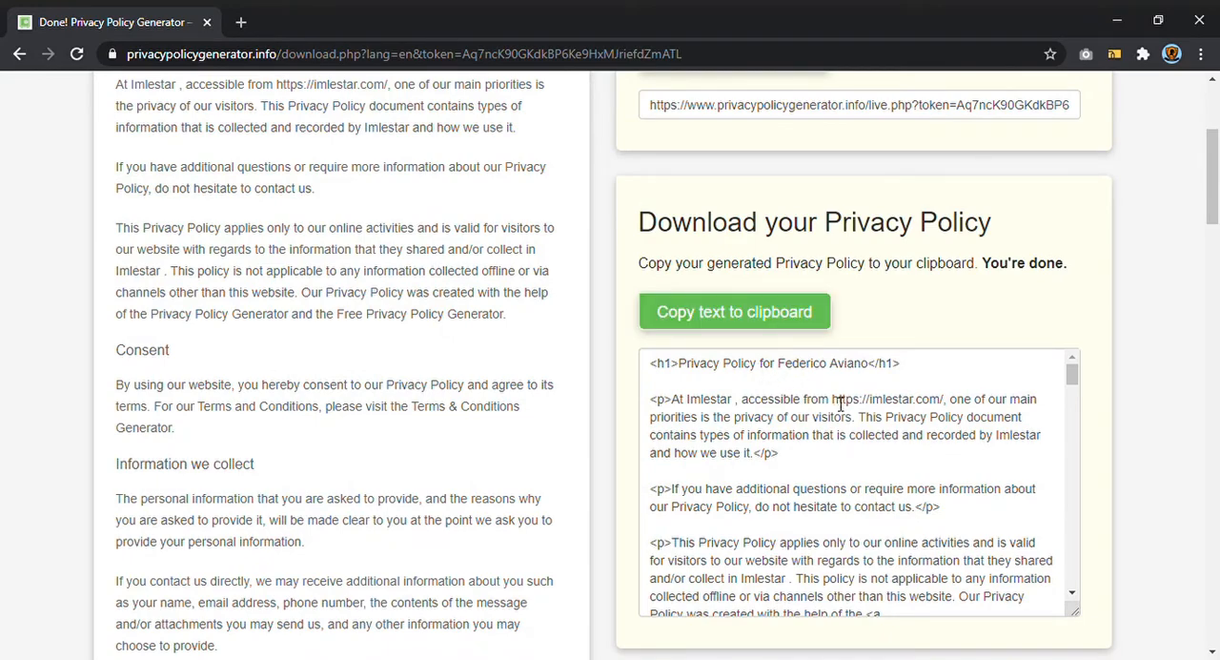
# Step: Copy the hosted policy link to the clipboard once more and scroll through the preview
pyautogui.scroll(-3)
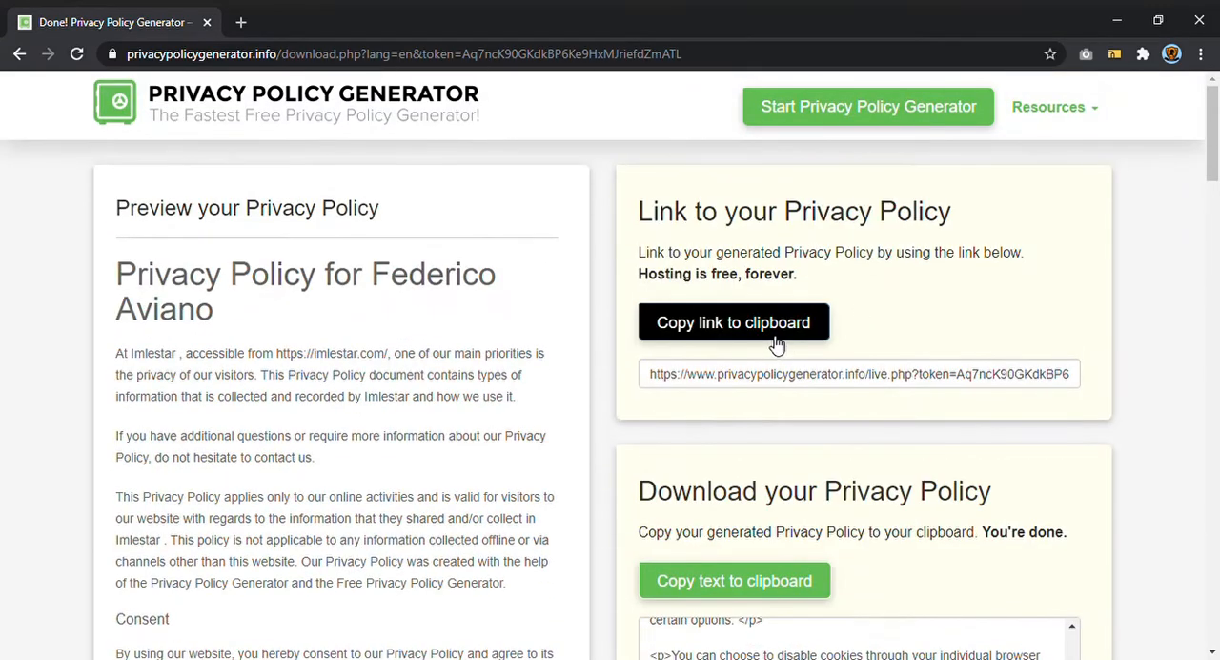
pyautogui.click(734, 323)
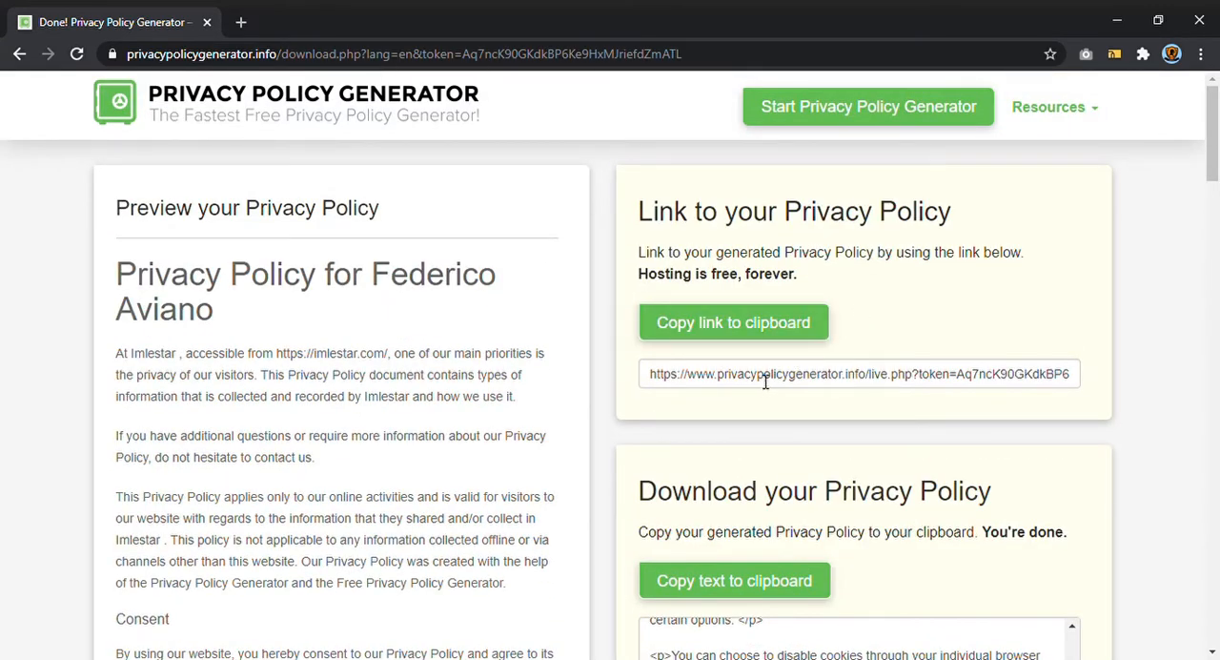
pyautogui.scroll(-3)
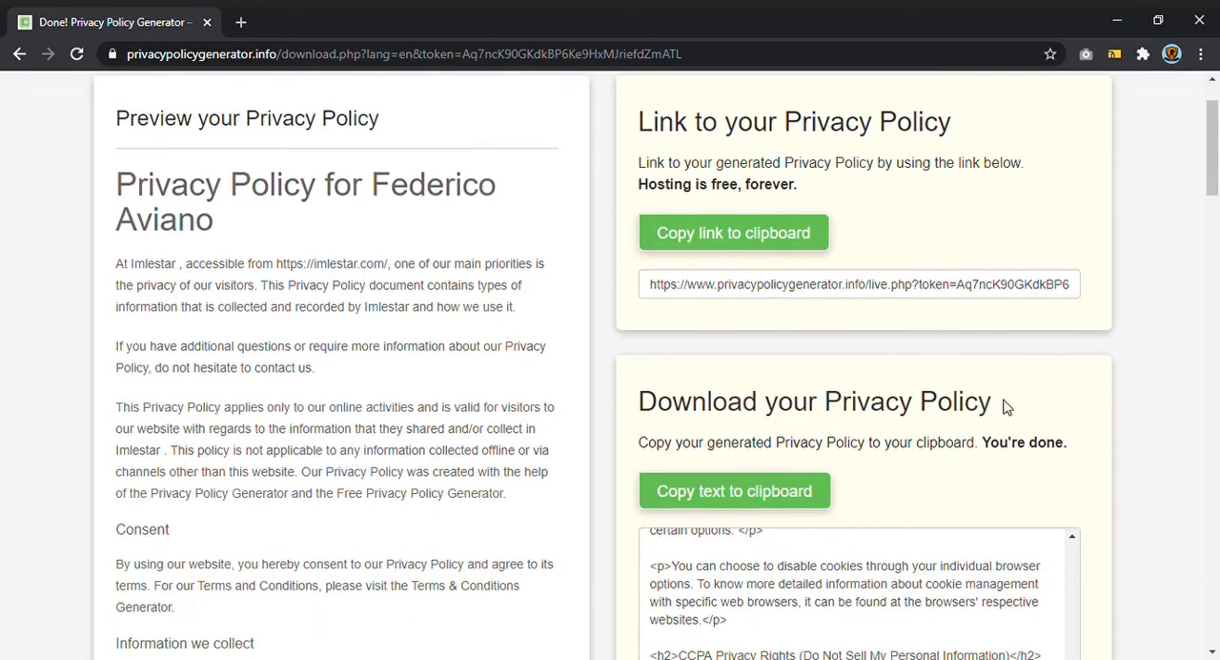
pyautogui.scroll(-3)
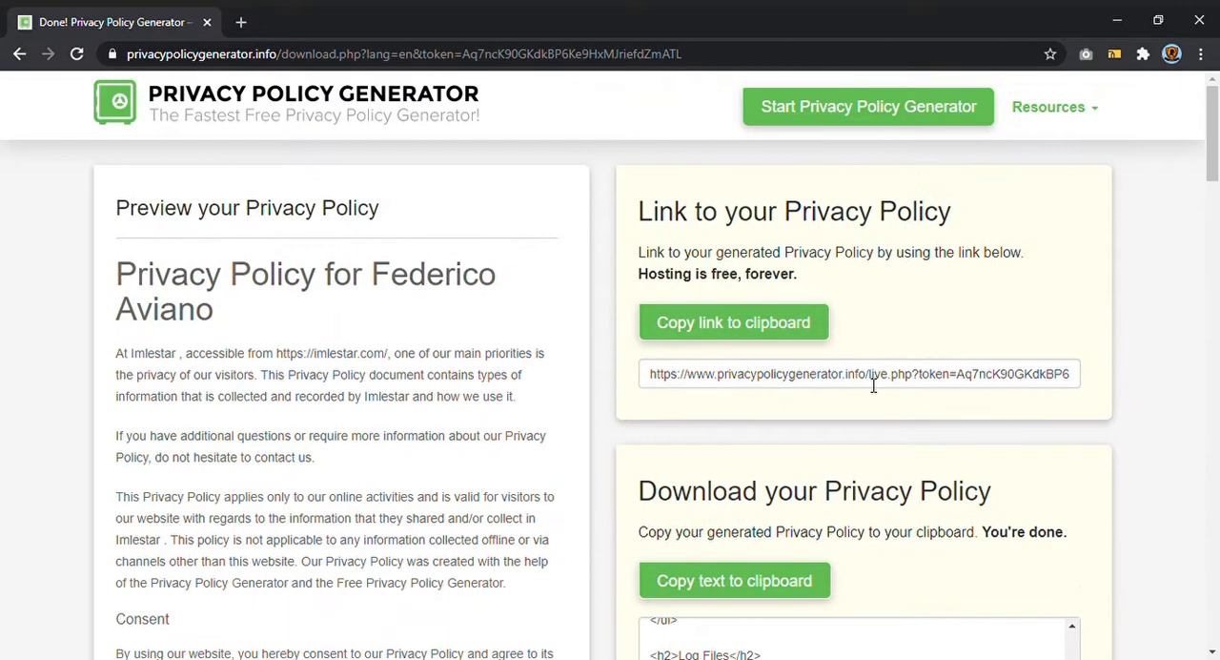
pyautogui.moveTo(877, 378)
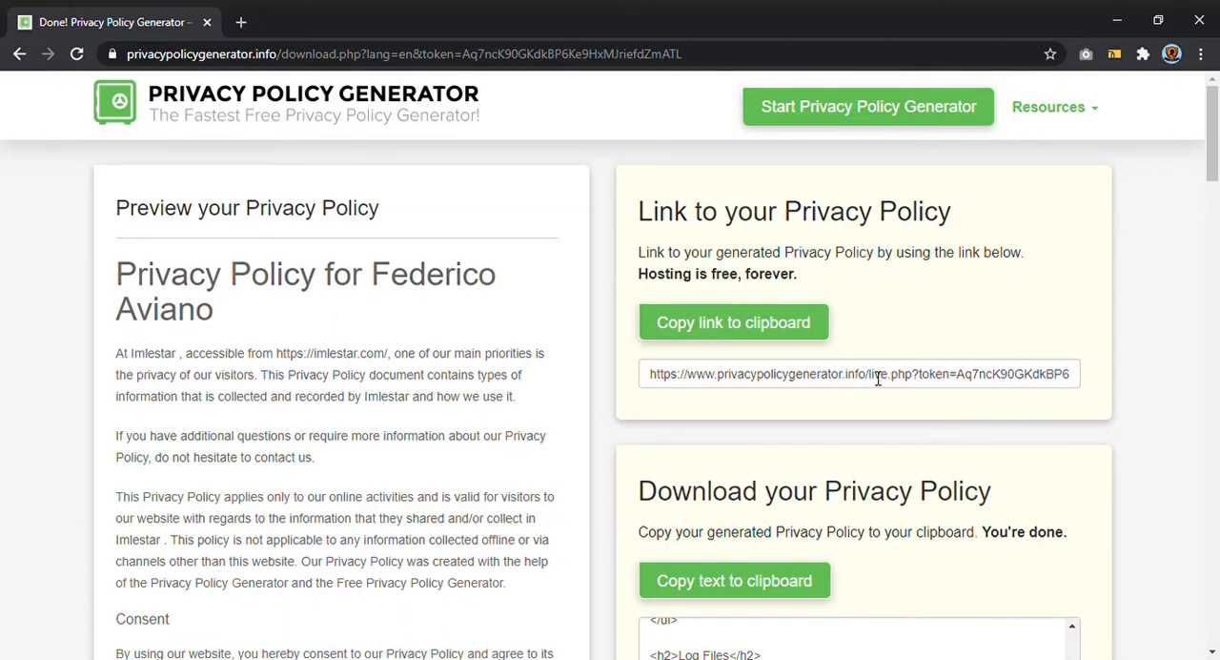
pyautogui.moveTo(889, 387)
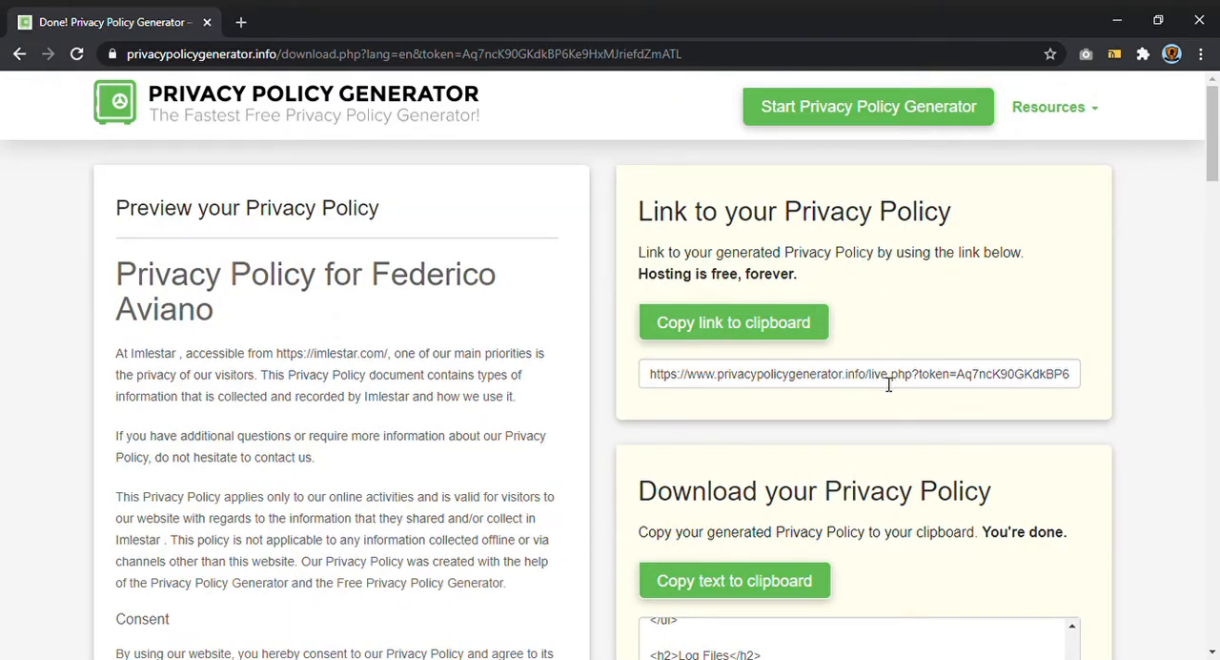
pyautogui.scroll(-3)
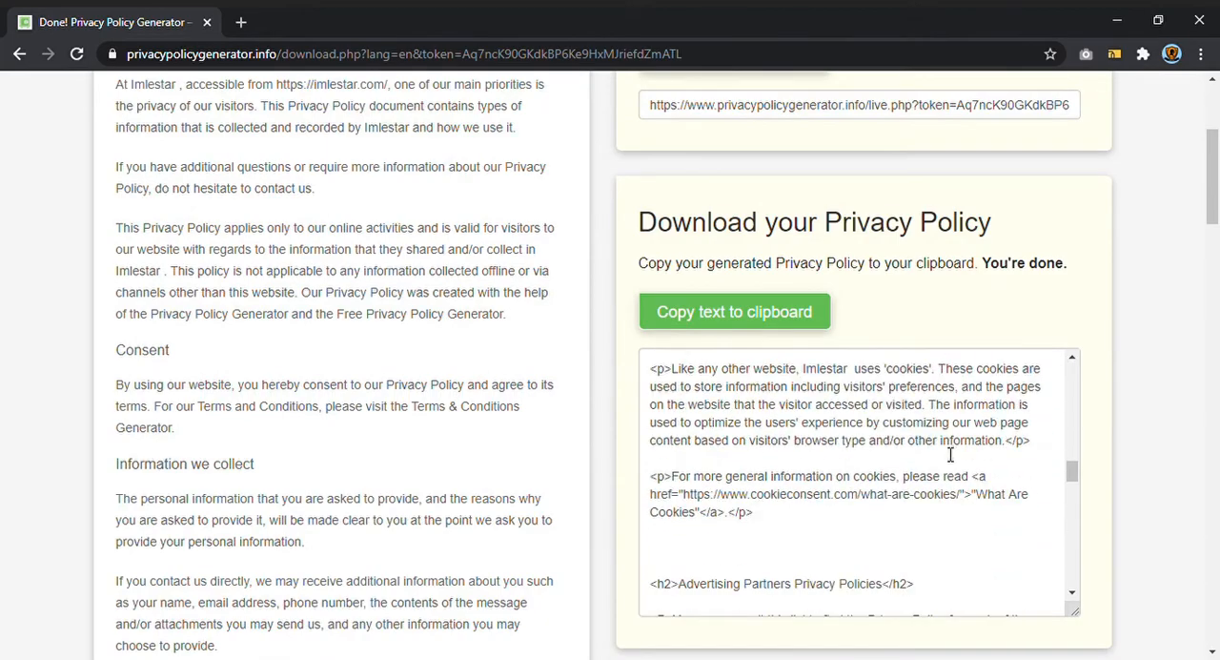
pyautogui.scroll(-3)
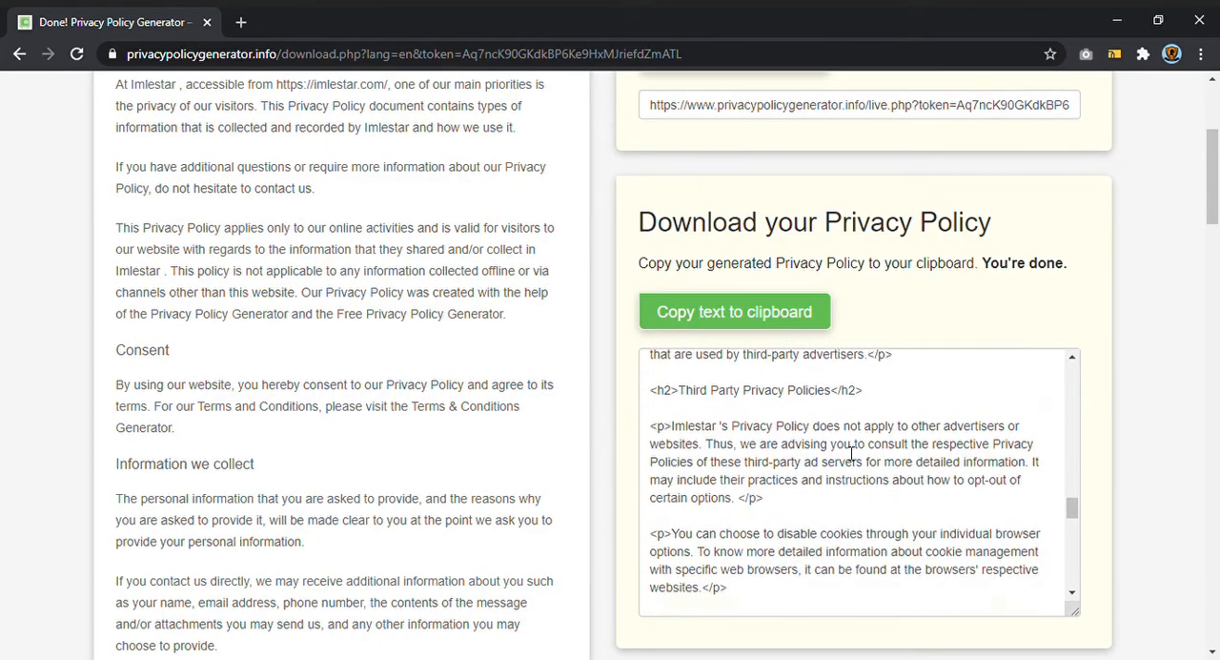
pyautogui.scroll(-3)
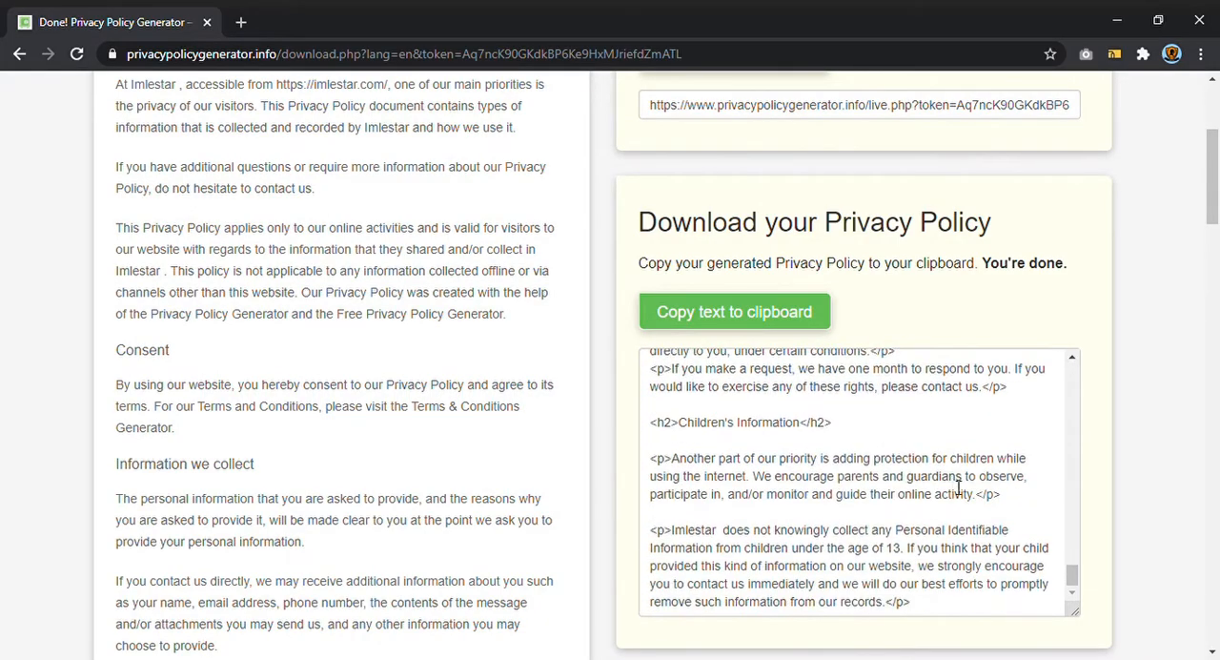
pyautogui.scroll(-3)
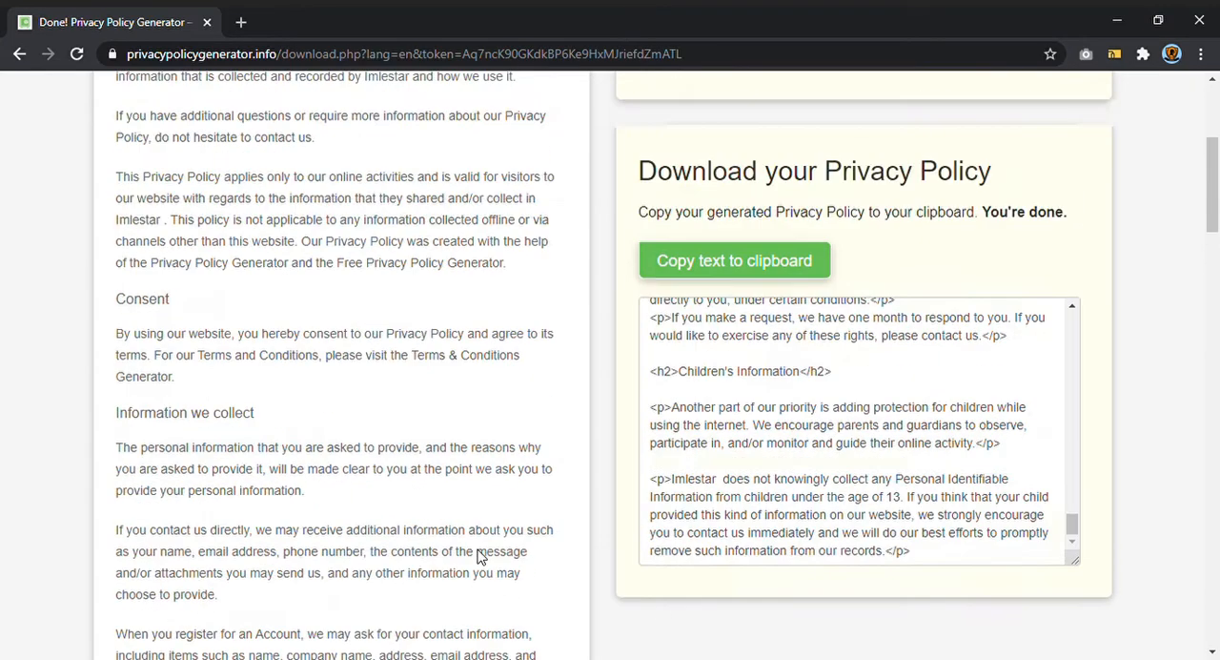
pyautogui.scroll(3)
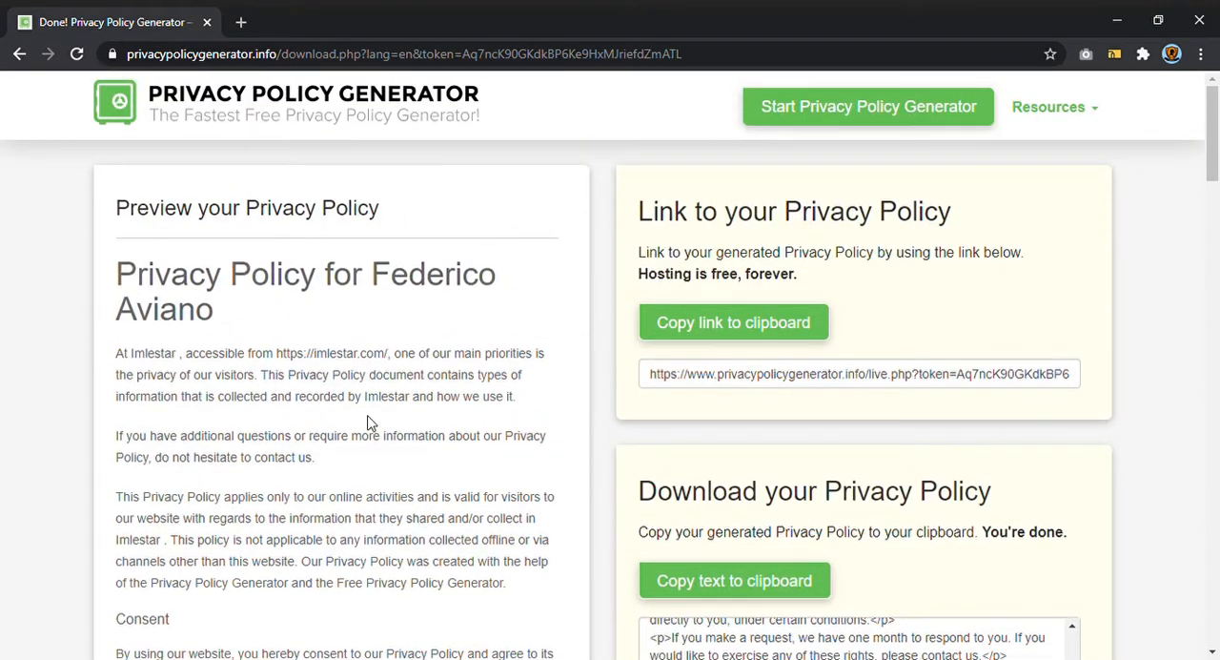
pyautogui.scroll(-3)
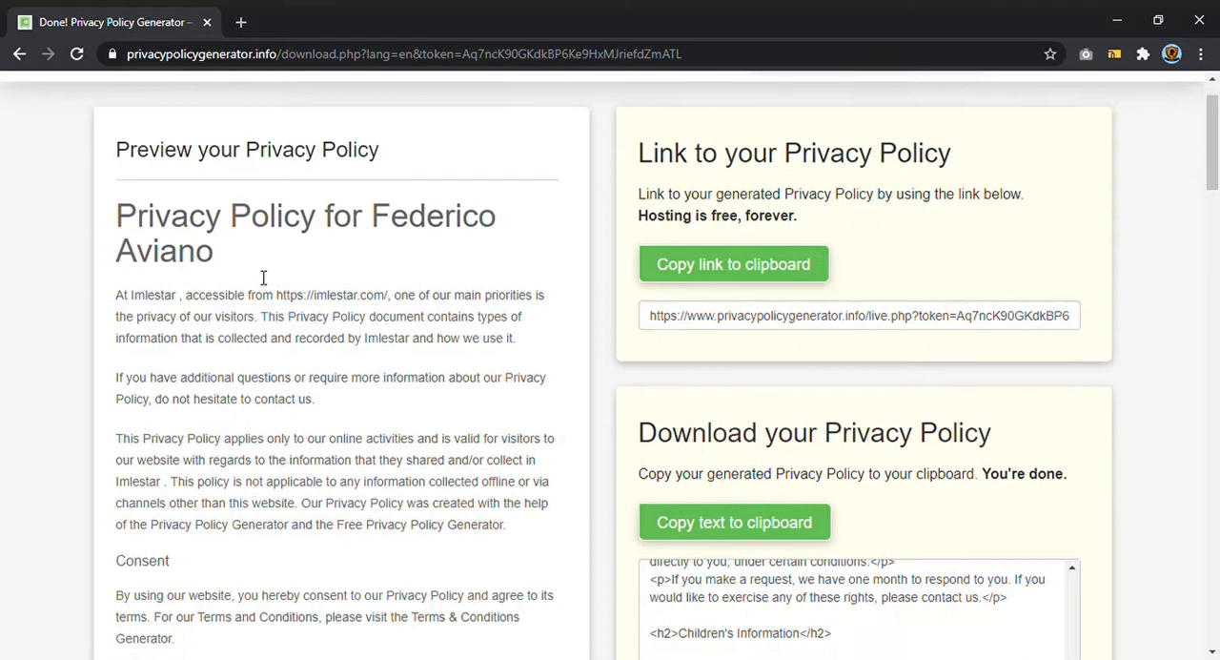
pyautogui.scroll(-3)
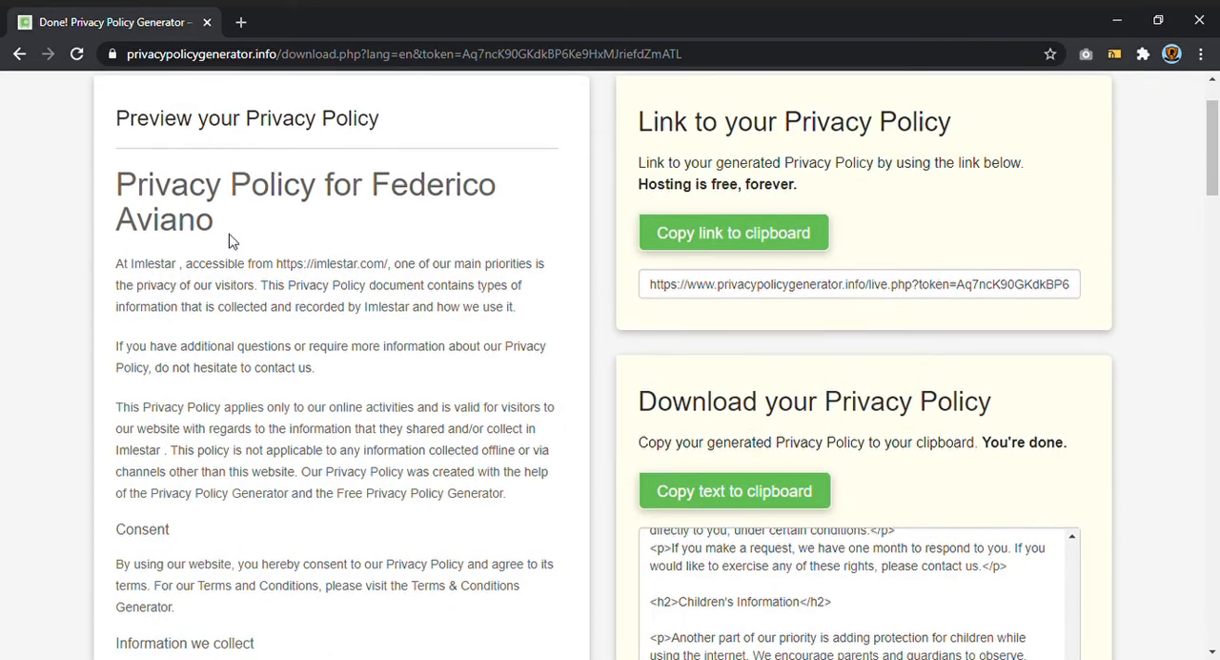
pyautogui.moveTo(301, 279)
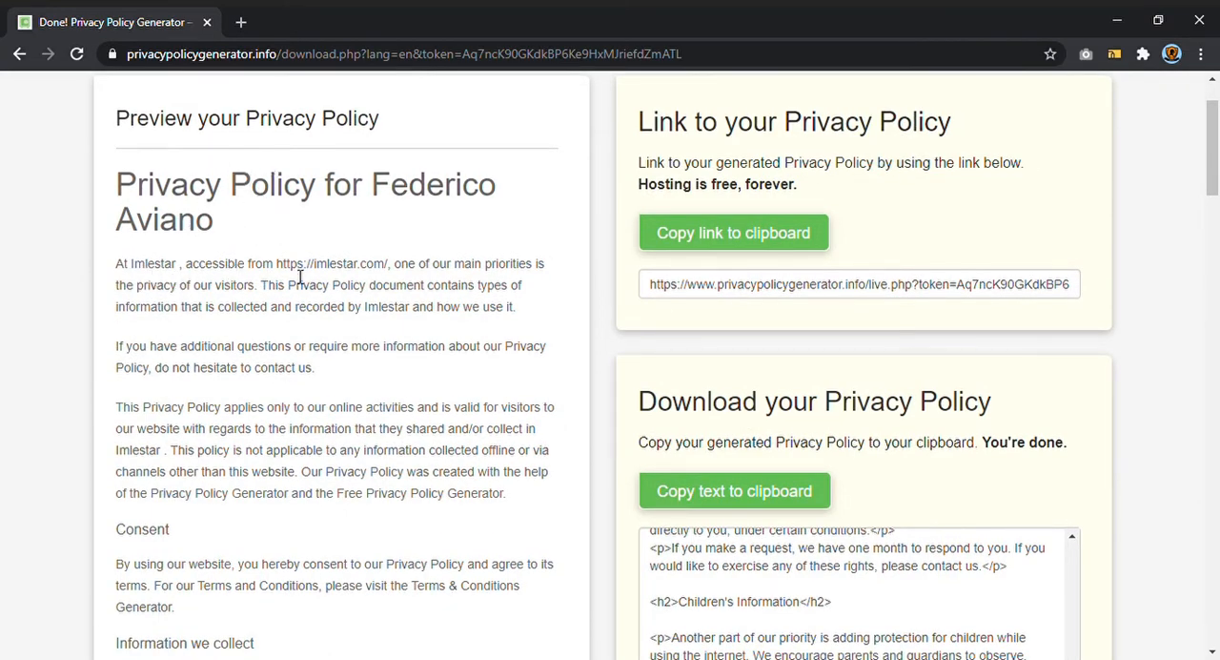
pyautogui.scroll(-3)
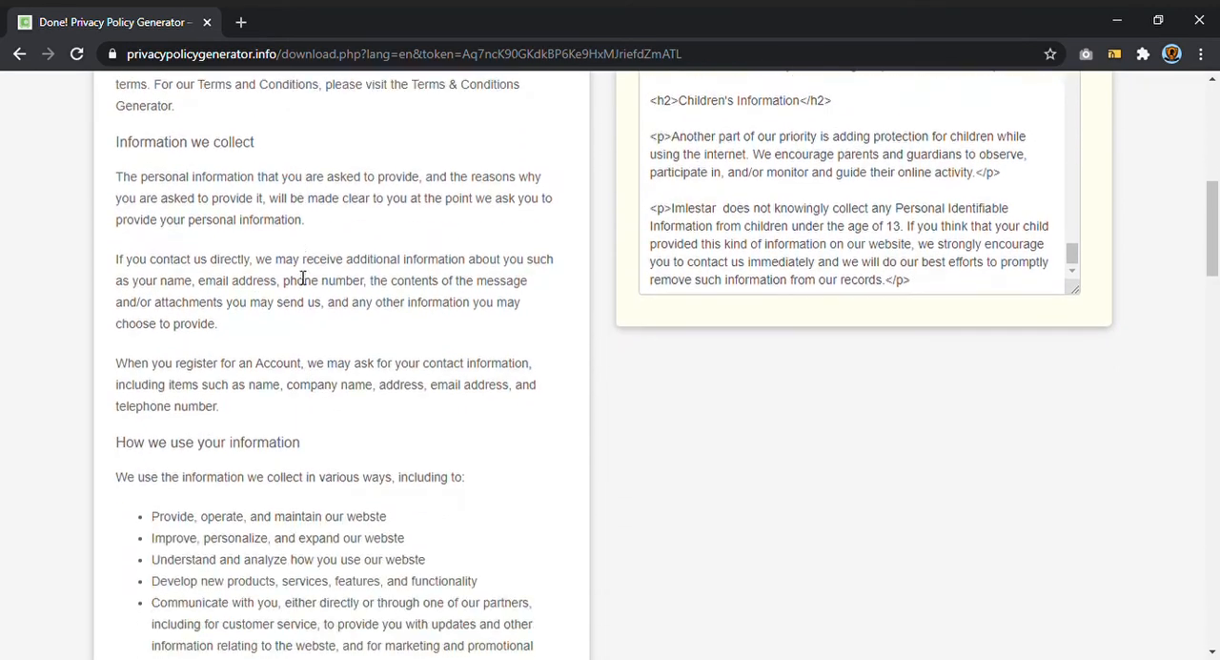
pyautogui.scroll(-3)
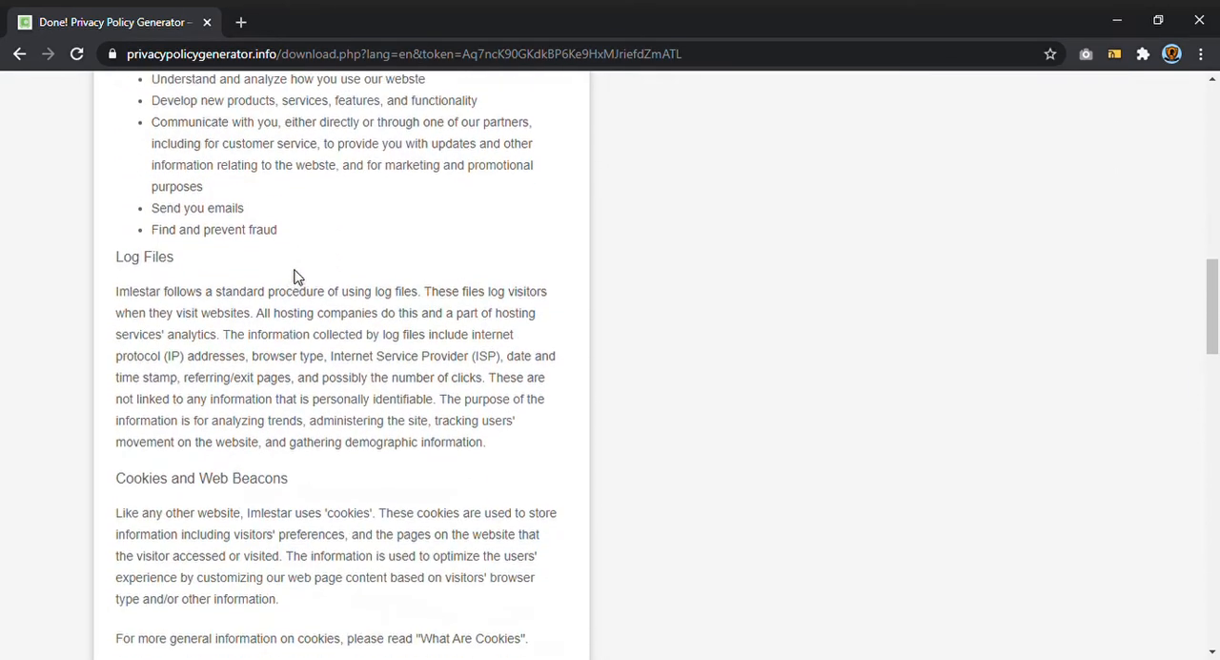
pyautogui.scroll(-3)
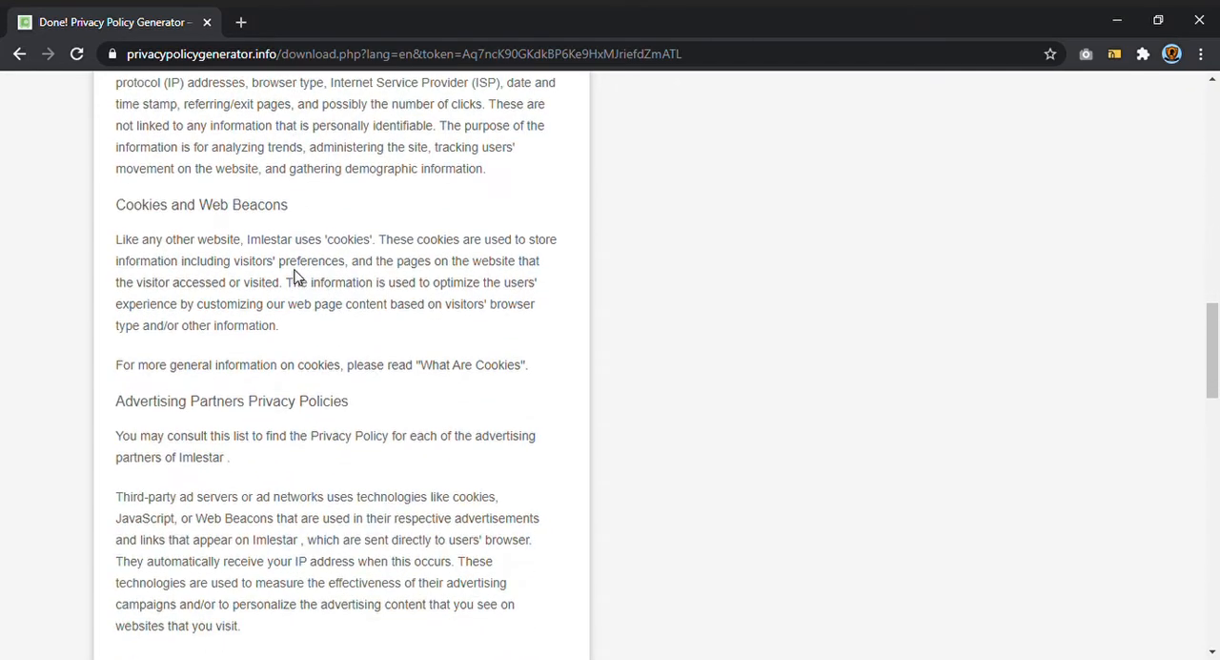
pyautogui.scroll(-3)
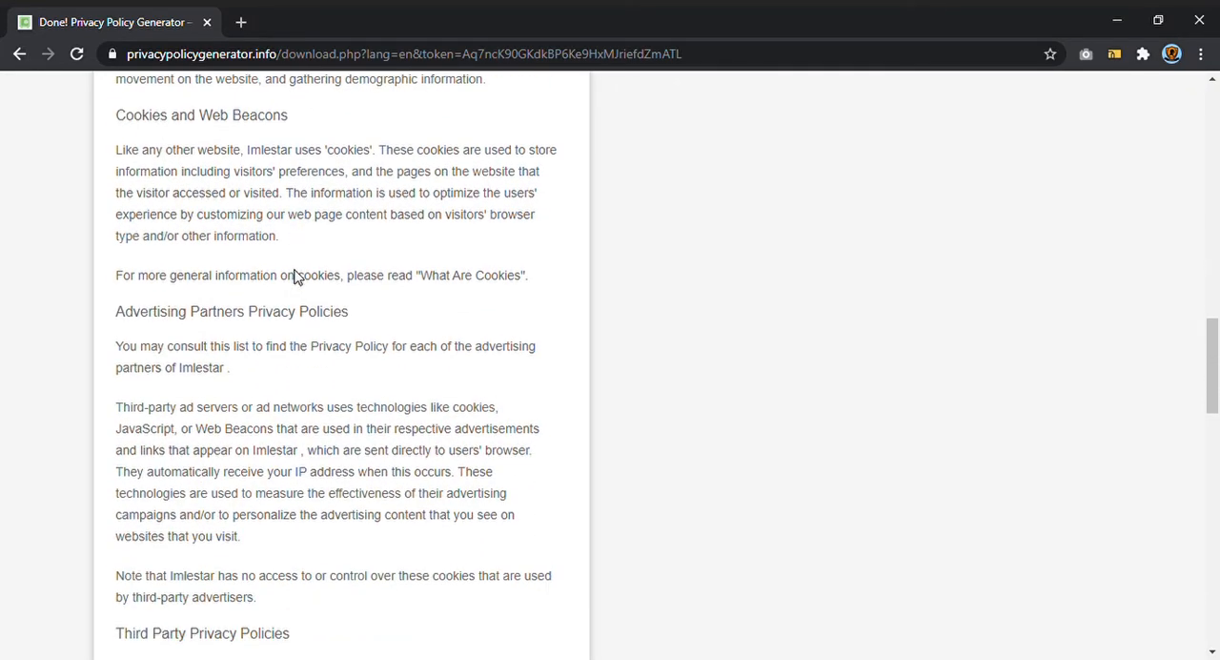
pyautogui.scroll(-3)
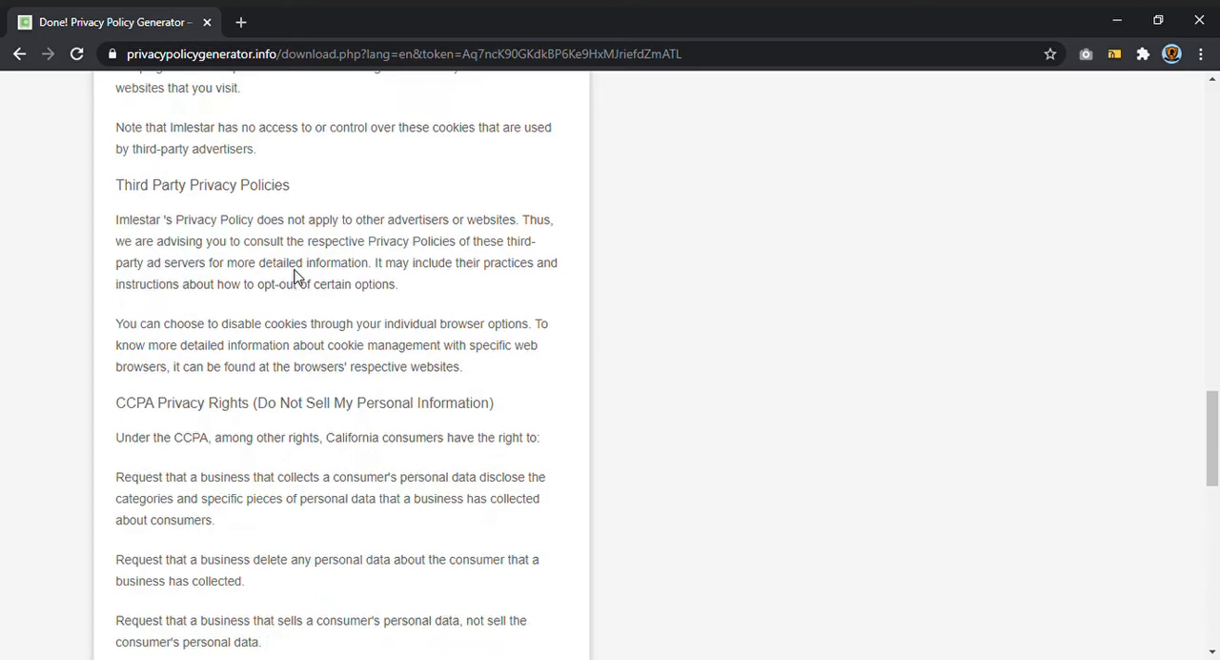
pyautogui.scroll(-3)
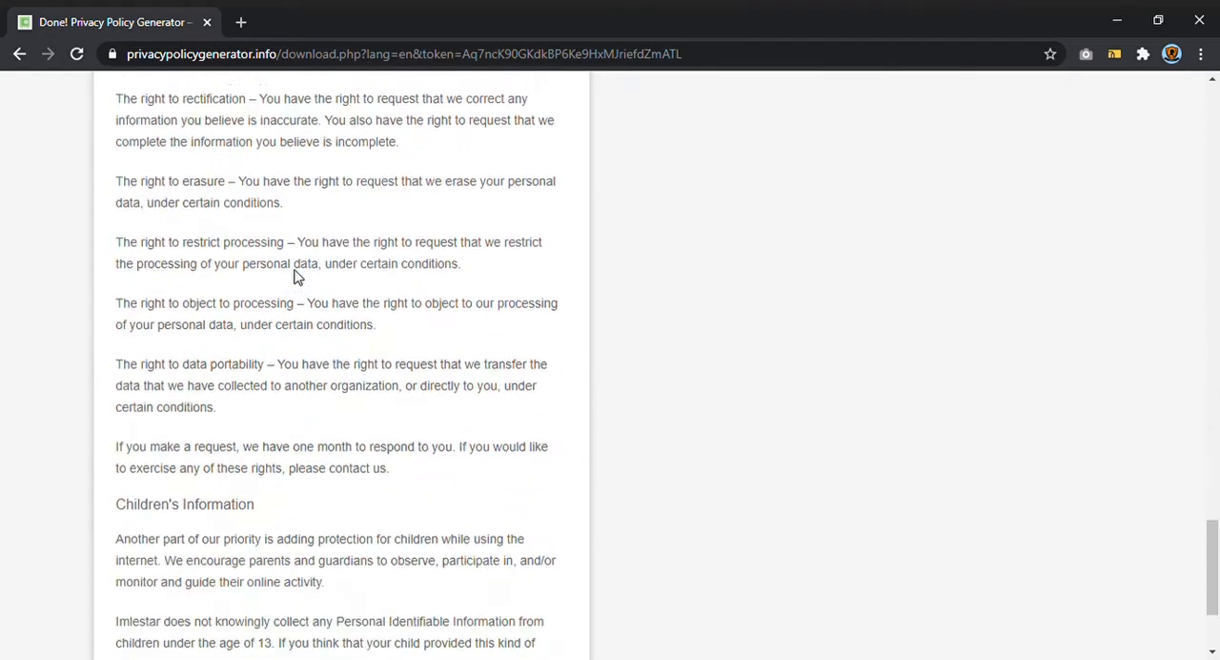
pyautogui.scroll(-3)
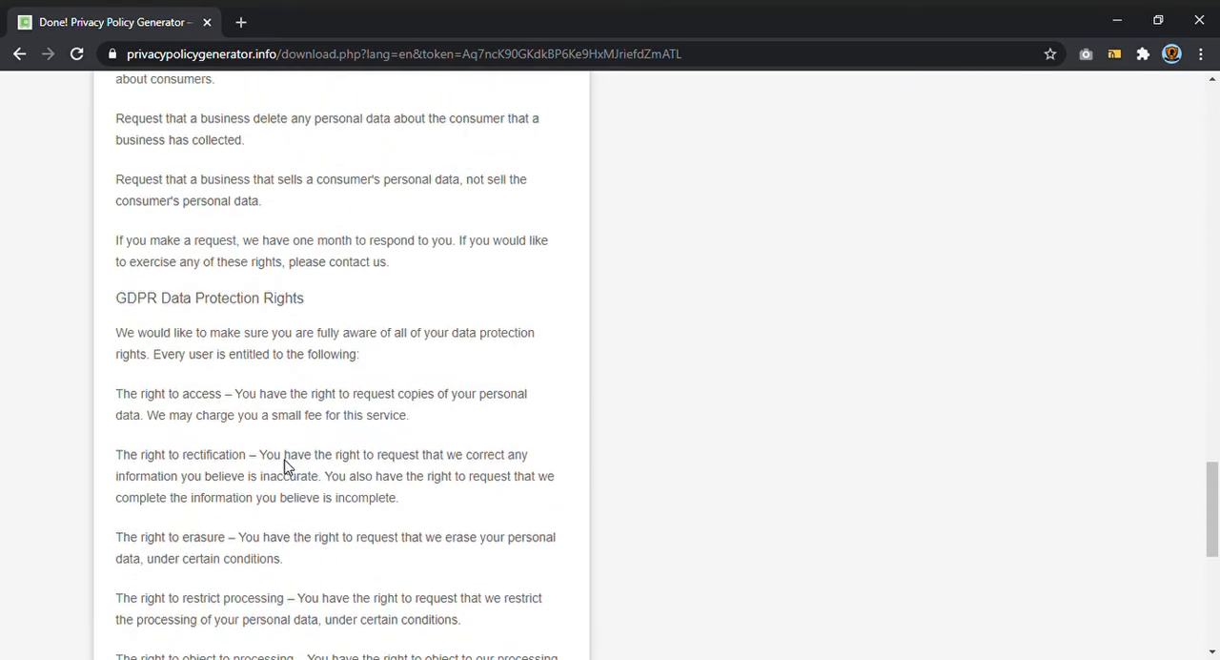
pyautogui.scroll(-3)
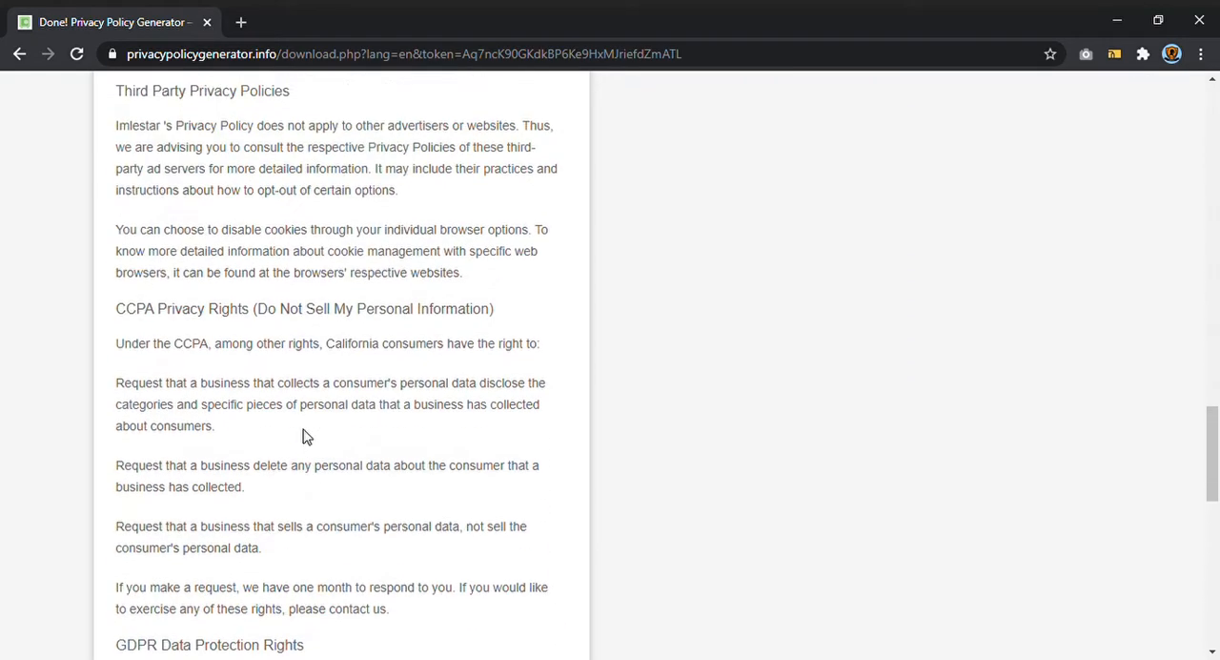
pyautogui.scroll(3)
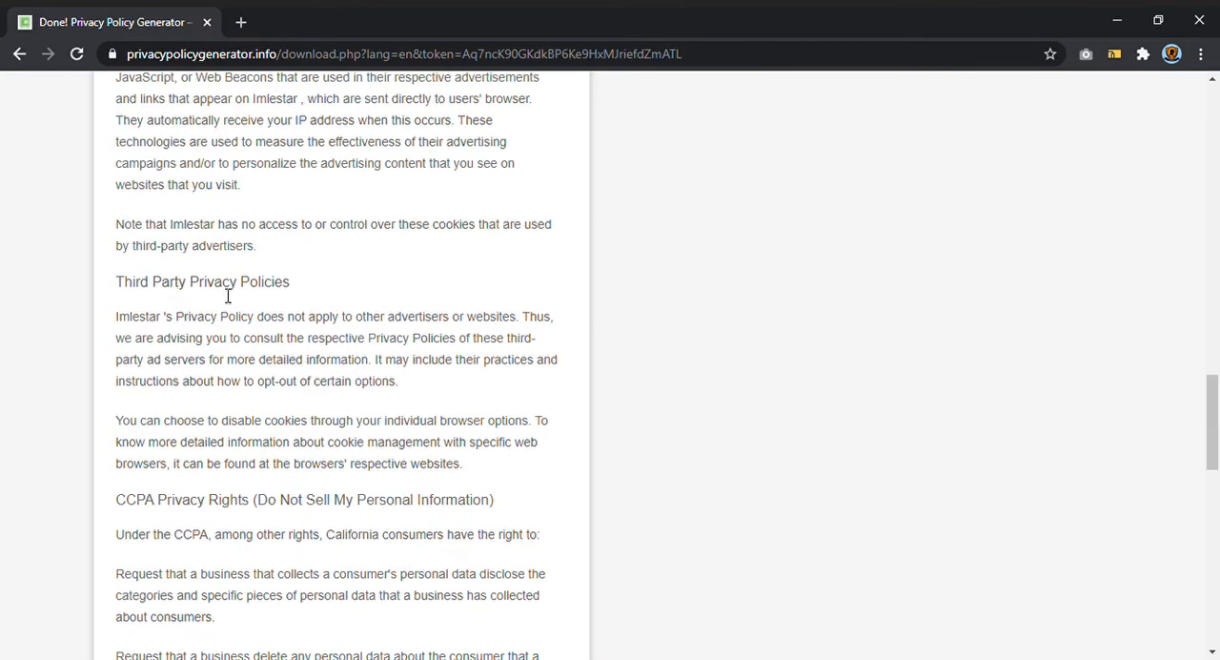
pyautogui.scroll(3)
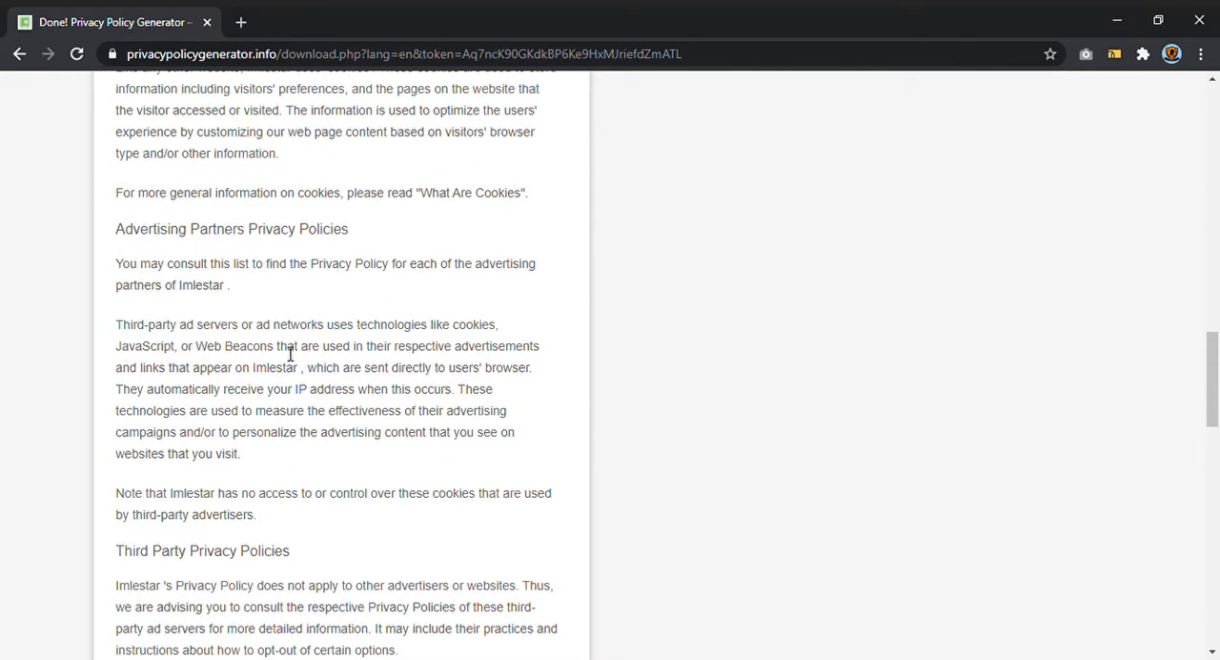
pyautogui.scroll(3)
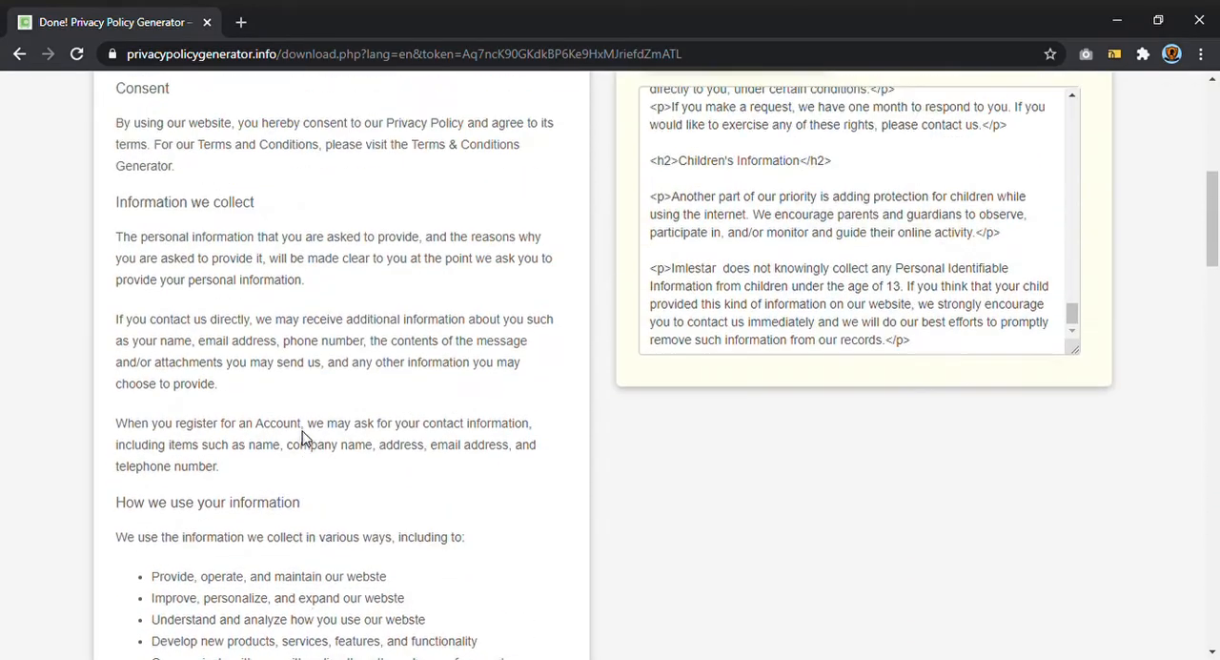
pyautogui.scroll(3)
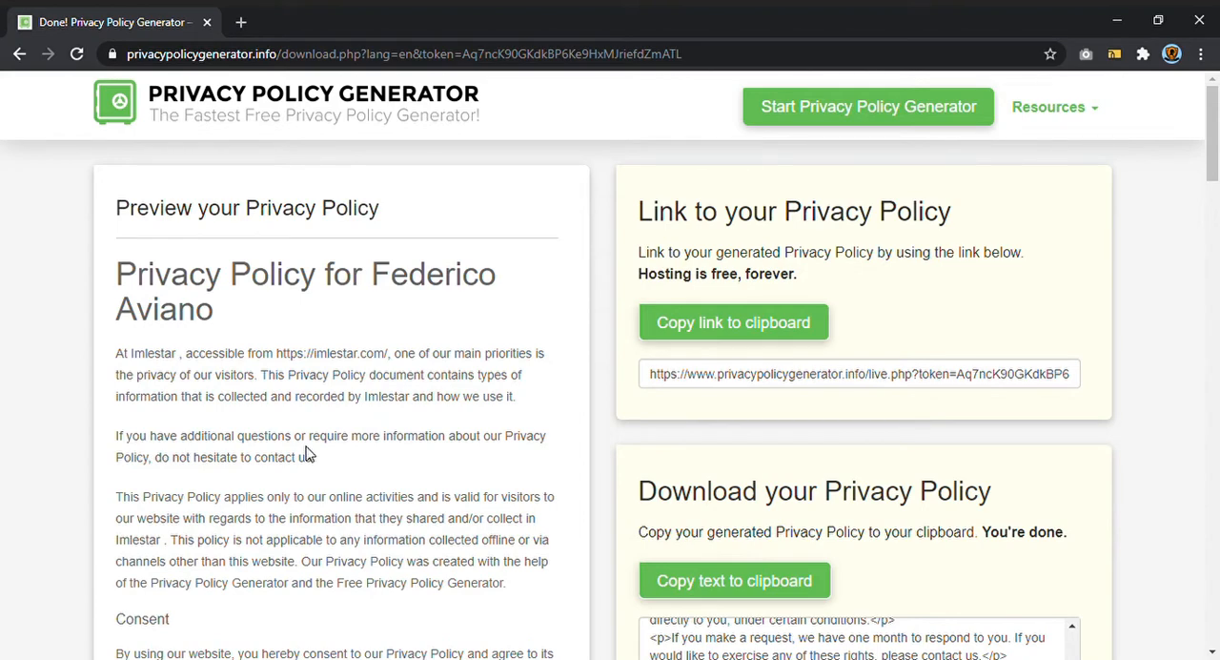
pyautogui.scroll(-3)
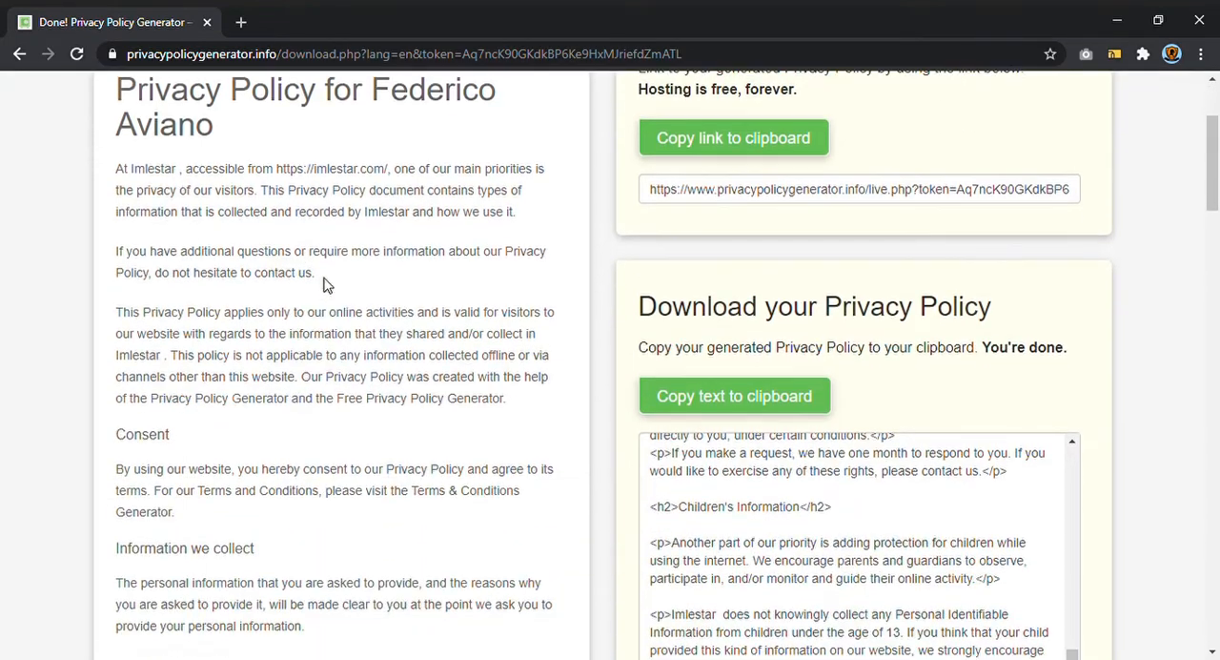